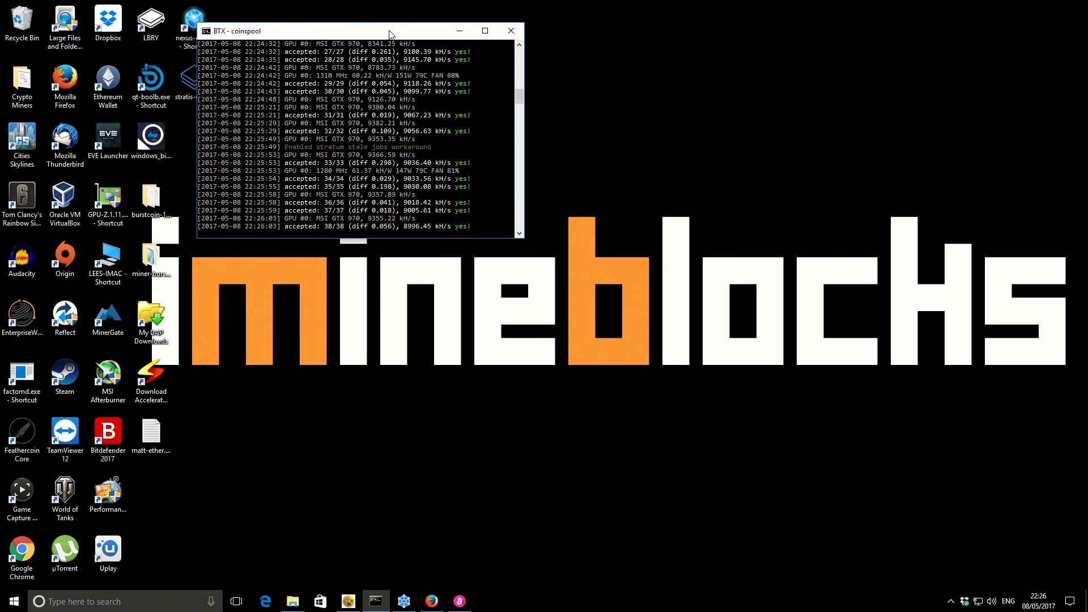
{"action": "mouse_move", "coordinate": [567, 106]}
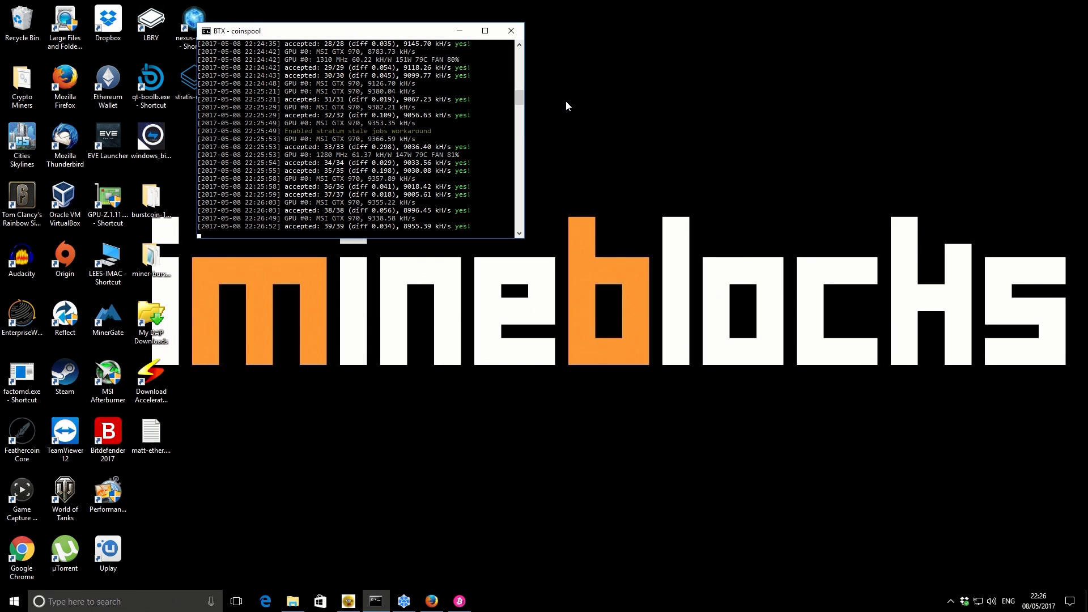
{"action": "mouse_move", "coordinate": [411, 200]}
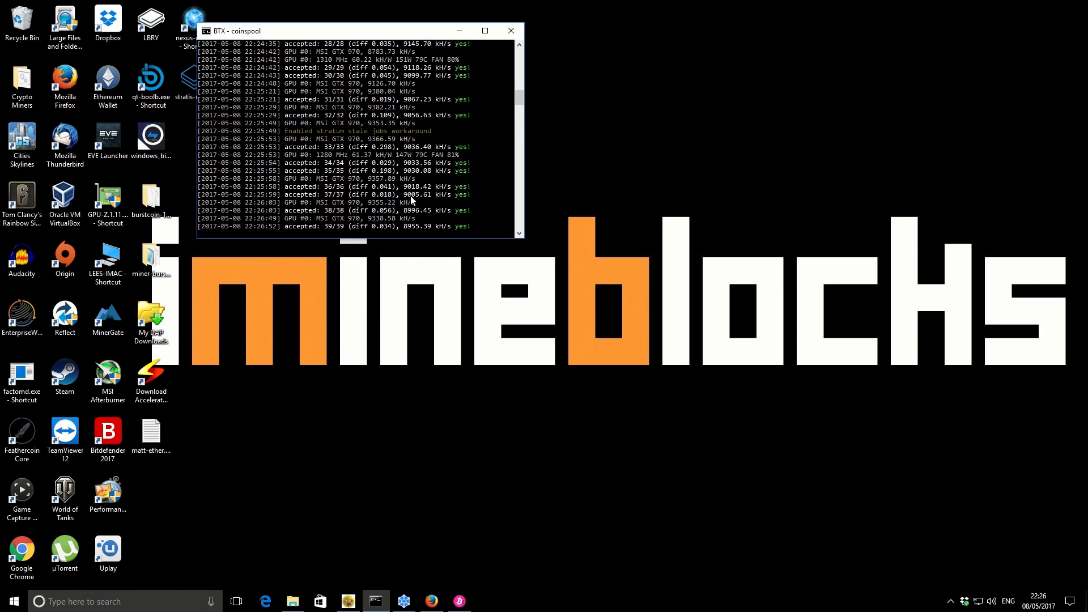
{"action": "mouse_move", "coordinate": [432, 207]}
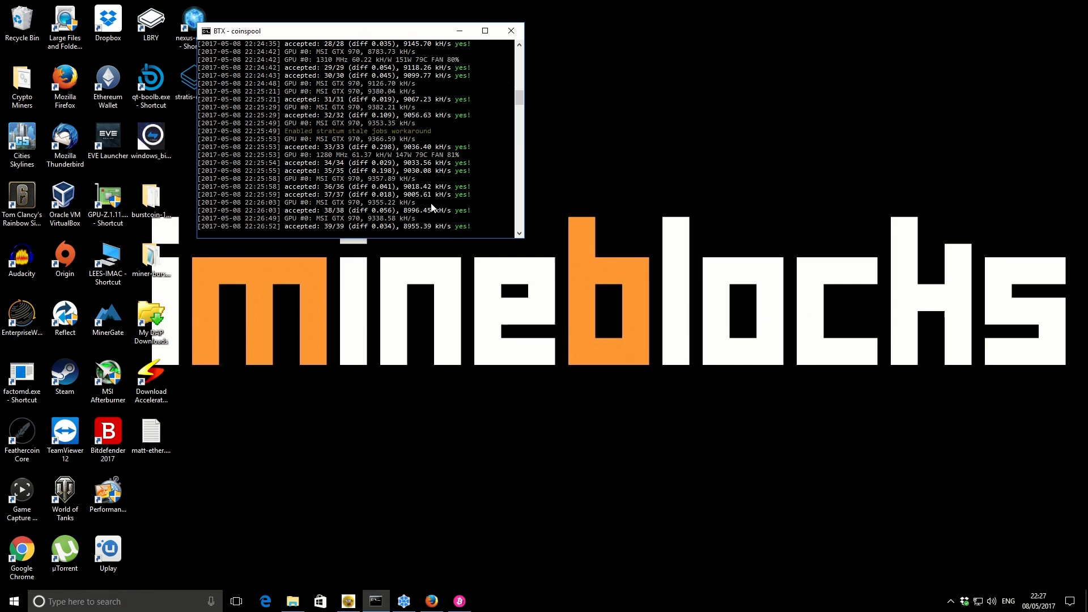
{"action": "mouse_move", "coordinate": [415, 202]}
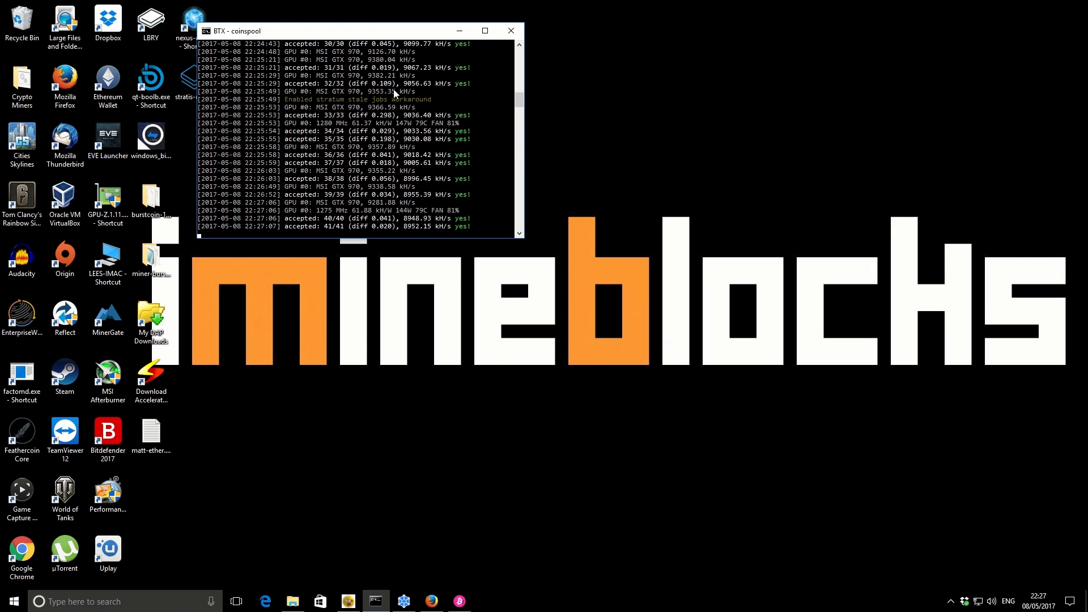
Step: Scroll the Bitcointalk Bitcore ANN thread and follow its 'Mining & Pools...here' link to bitsend.info
{"action": "scroll", "scroll_direction": "down", "scroll_amount": 3}
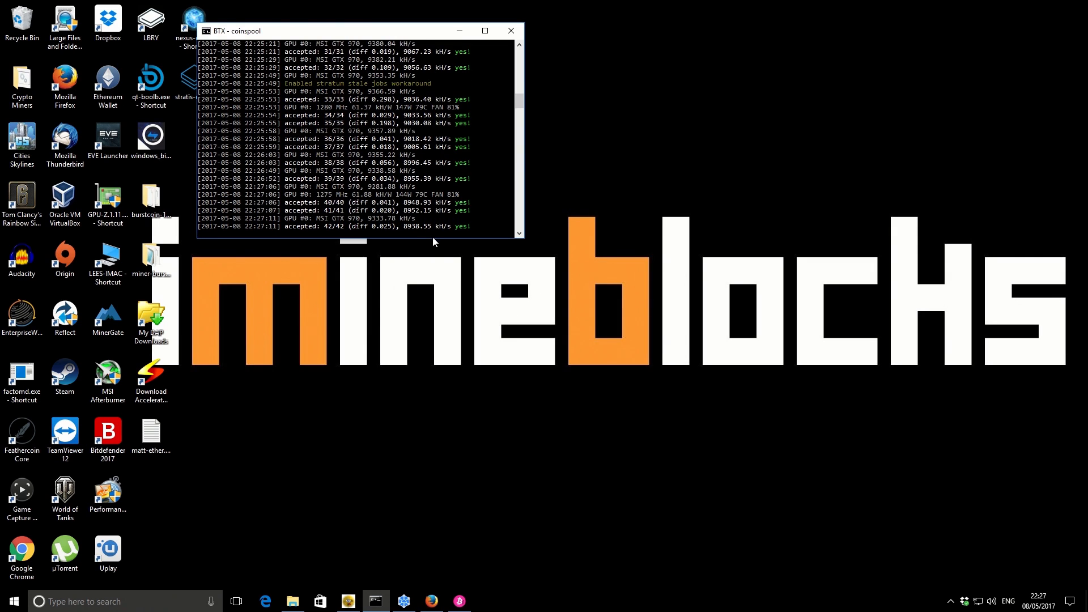
{"action": "left_click", "coordinate": [431, 601]}
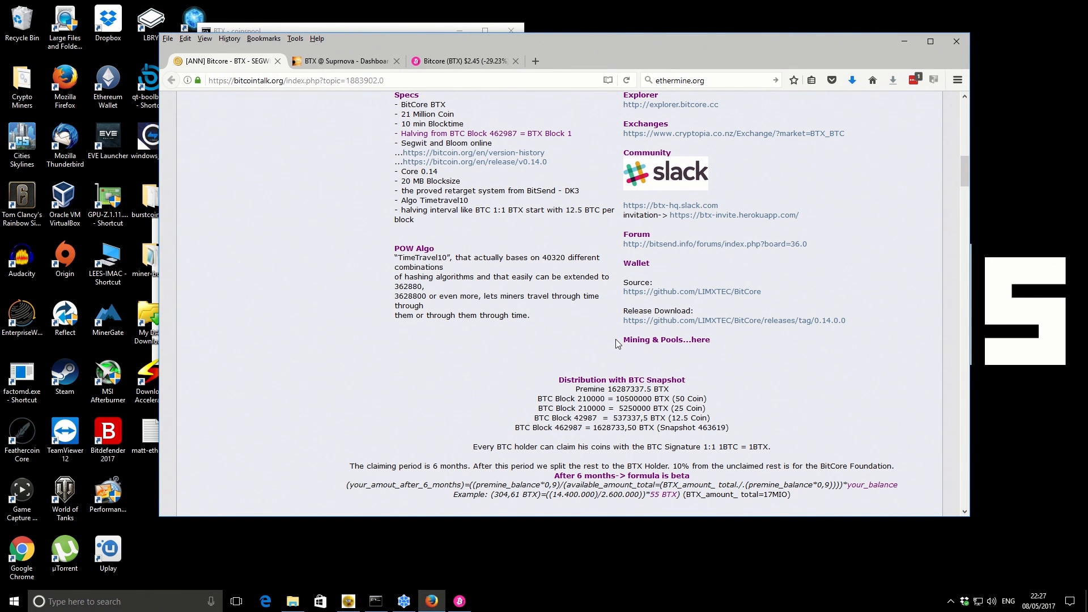
{"action": "mouse_move", "coordinate": [790, 385]}
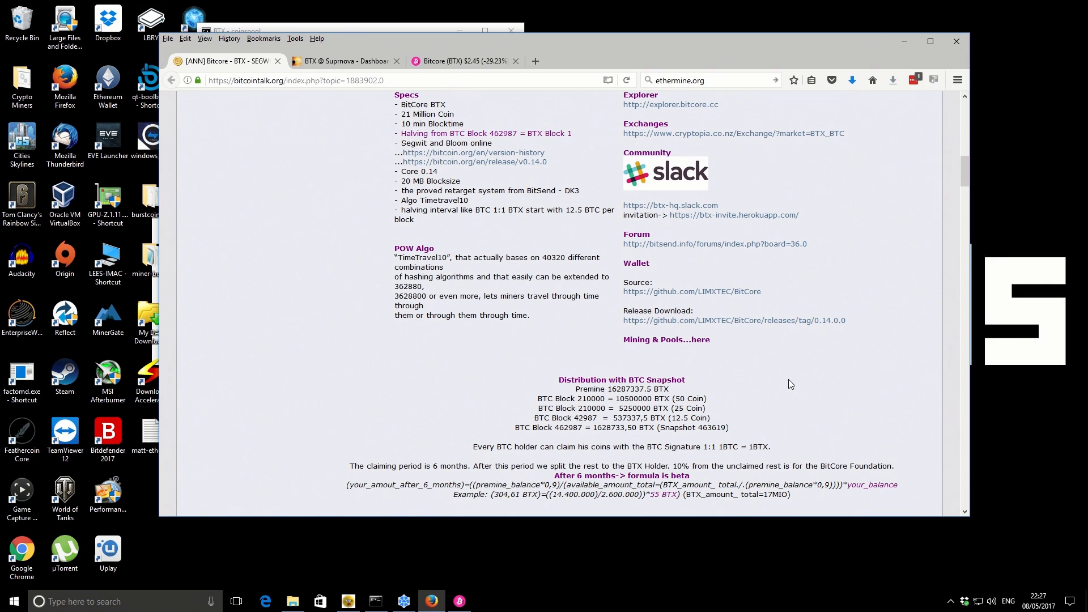
{"action": "mouse_move", "coordinate": [856, 331]}
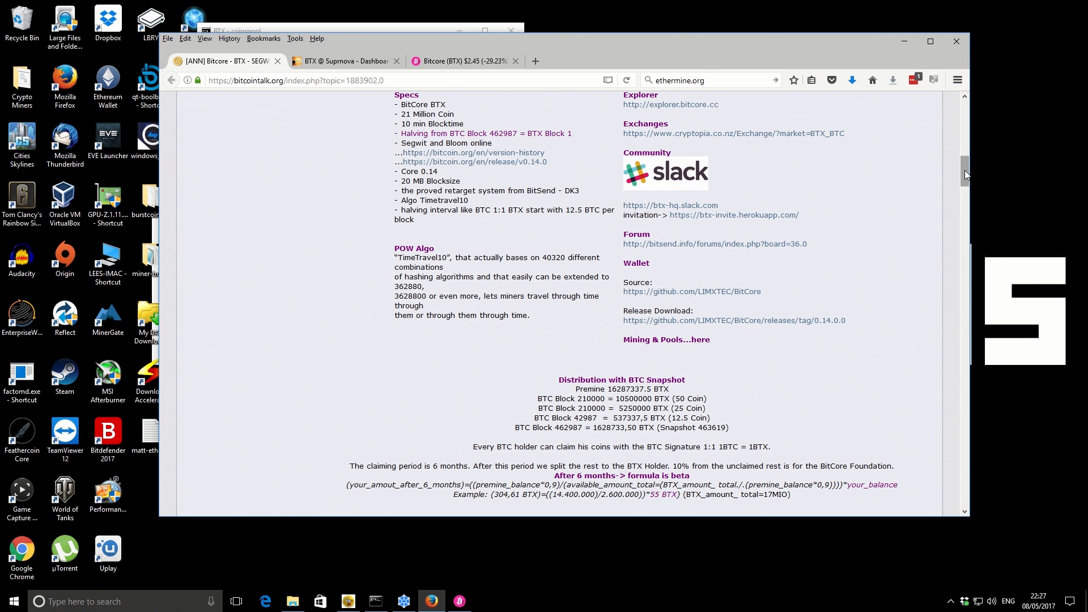
{"action": "scroll", "scroll_direction": "down", "scroll_amount": 3}
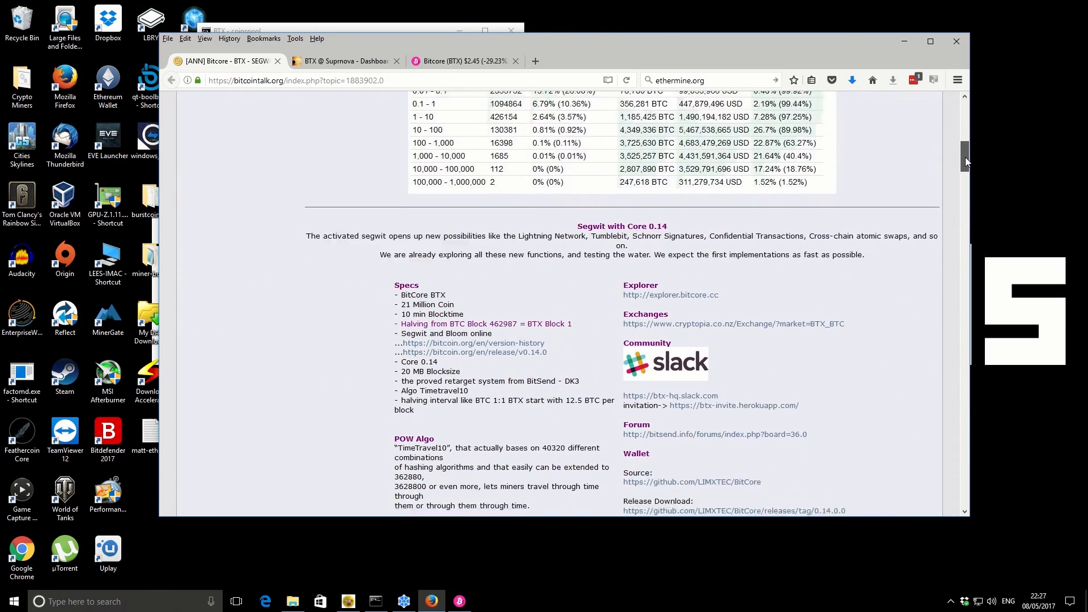
{"action": "scroll", "scroll_direction": "down", "scroll_amount": 3}
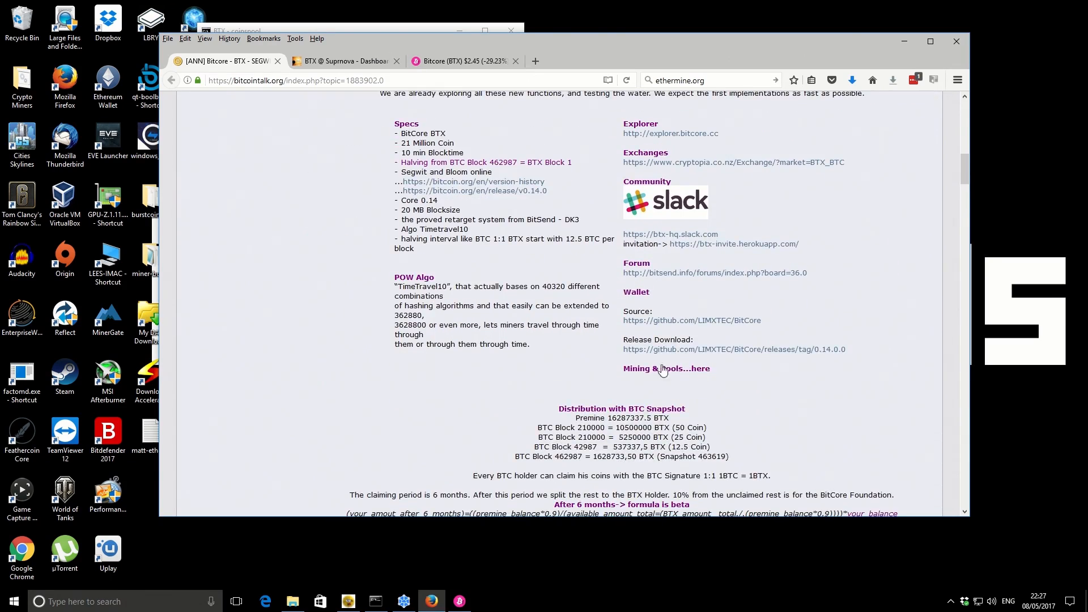
{"action": "left_click", "coordinate": [666, 368]}
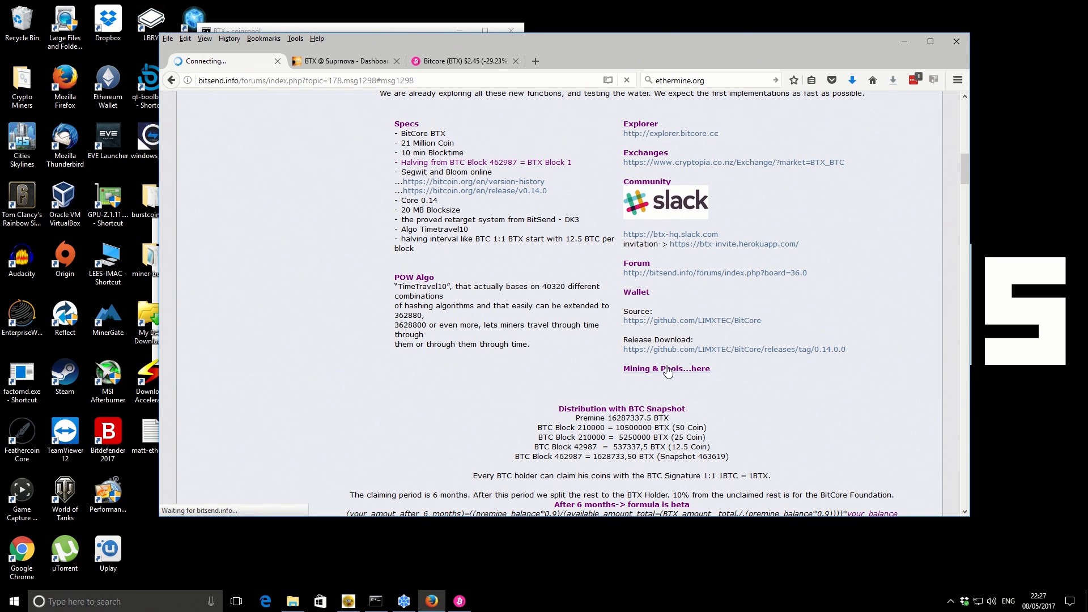
Step: Load the Bitsend 'Miner and Pools' thread listing the suprnova.cc and Coinspool Timetravel10 pools
{"action": "left_click", "coordinate": [666, 369]}
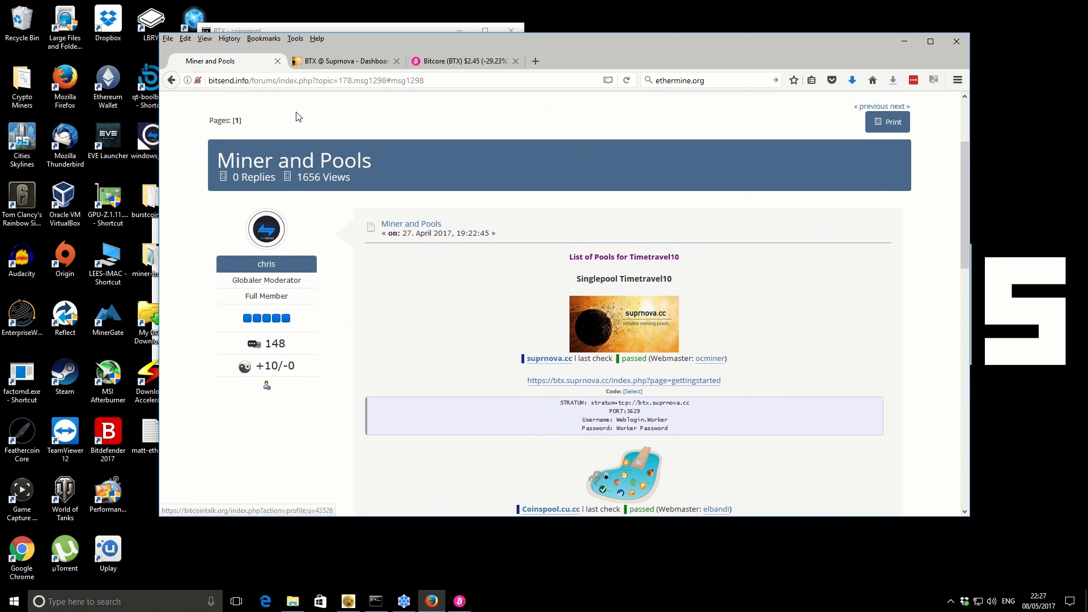
{"action": "mouse_move", "coordinate": [525, 296]}
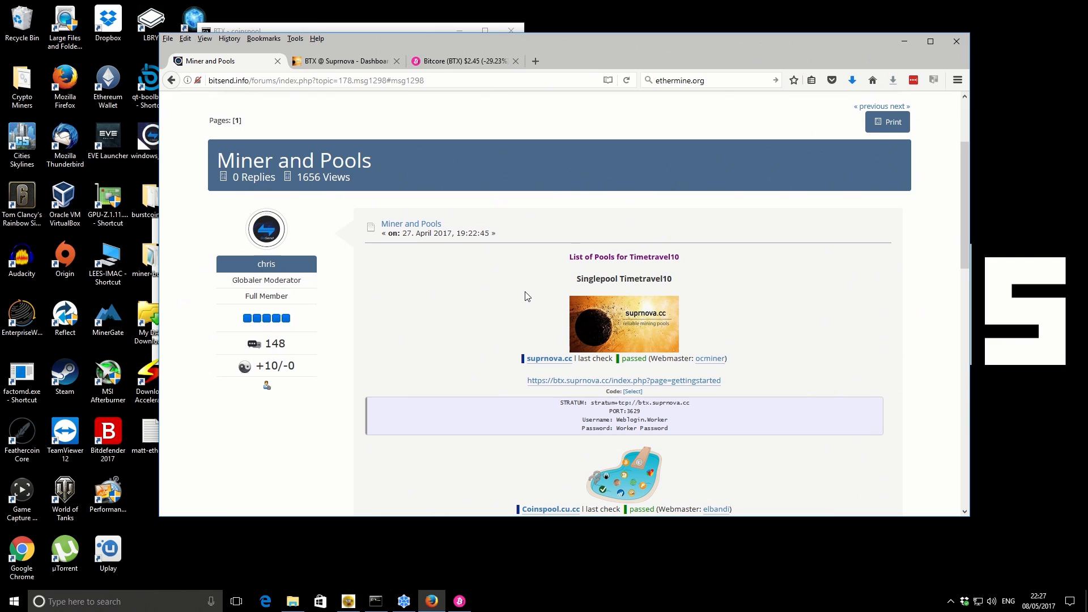
{"action": "mouse_move", "coordinate": [492, 270]}
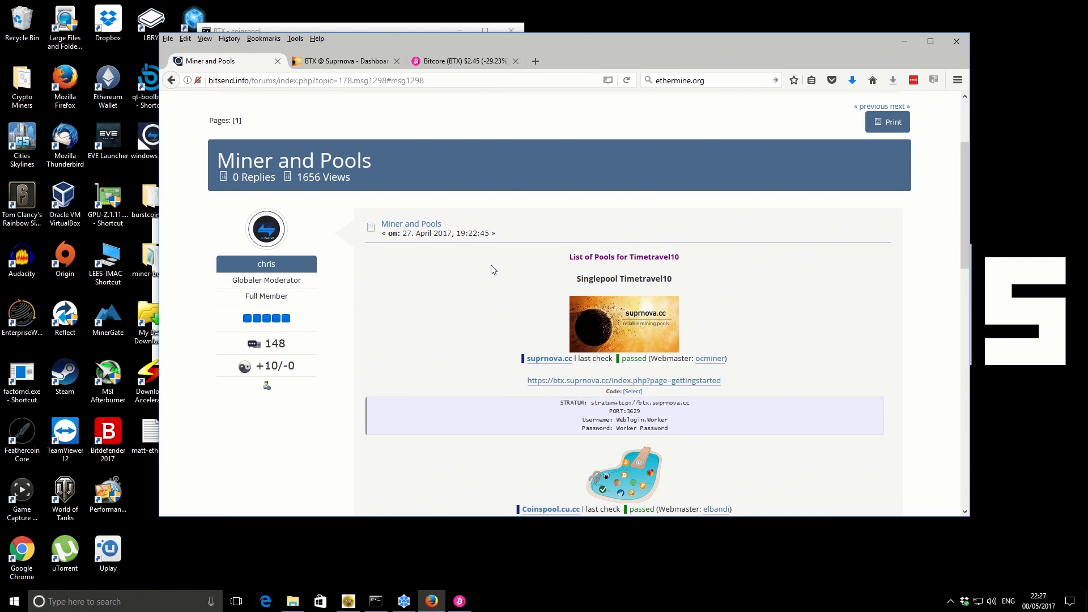
{"action": "mouse_move", "coordinate": [506, 294]}
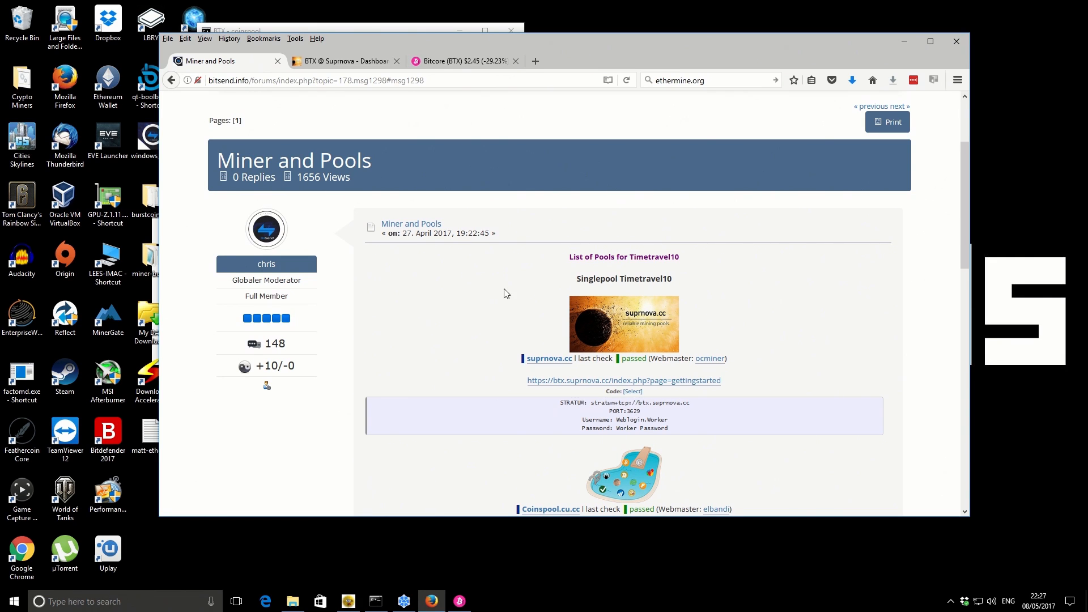
{"action": "mouse_move", "coordinate": [548, 359]}
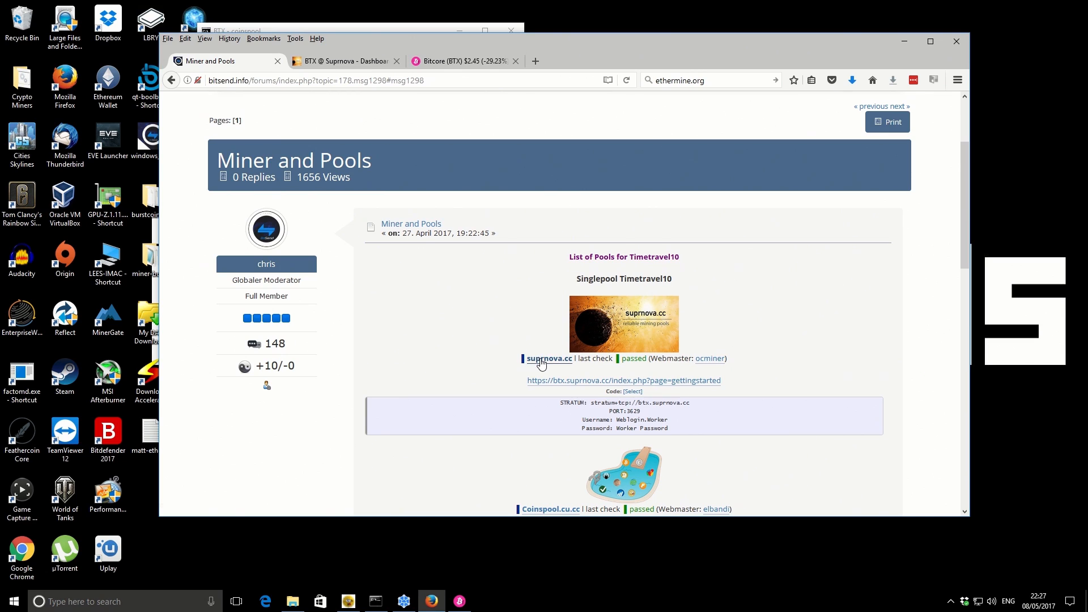
{"action": "mouse_move", "coordinate": [517, 331]}
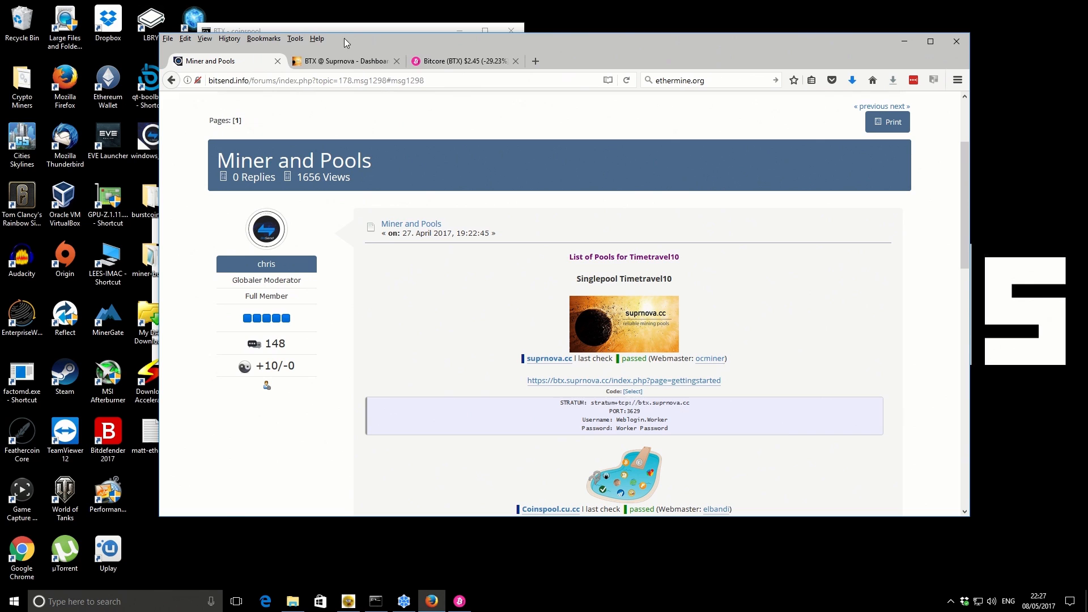
{"action": "mouse_move", "coordinate": [350, 61]}
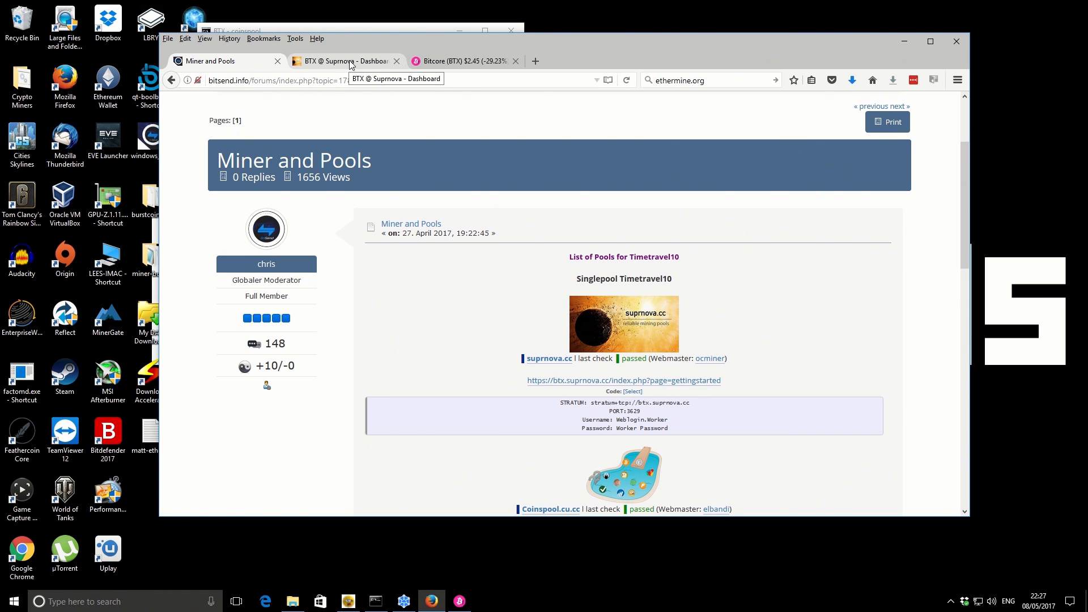
Step: View the Suprnova BTX worker table, then the CoinMarketCap Bitcore page at $2.45
{"action": "left_click", "coordinate": [341, 61]}
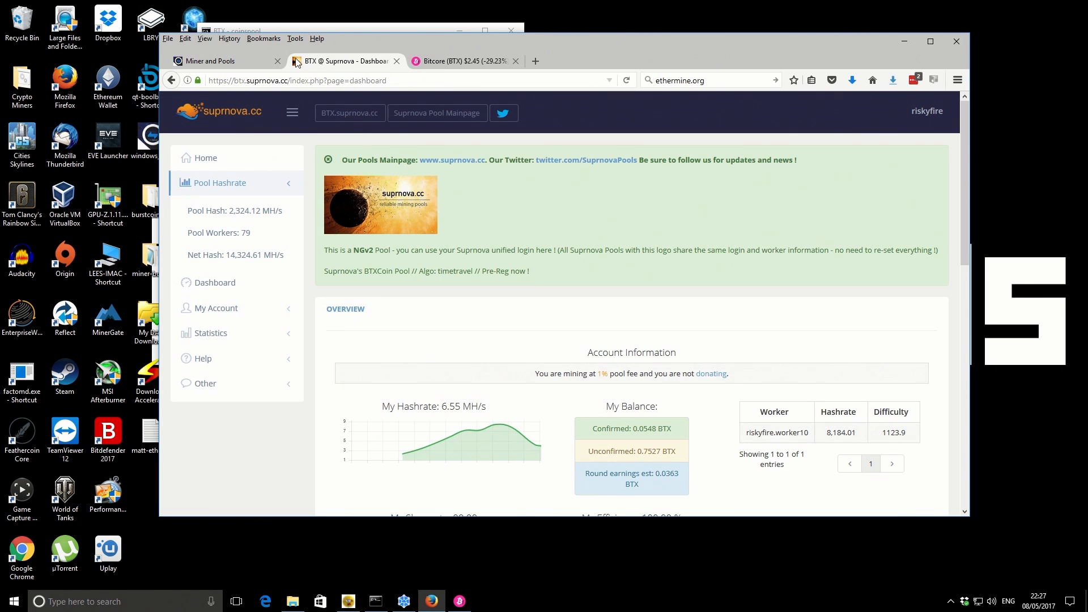
{"action": "mouse_move", "coordinate": [543, 269]}
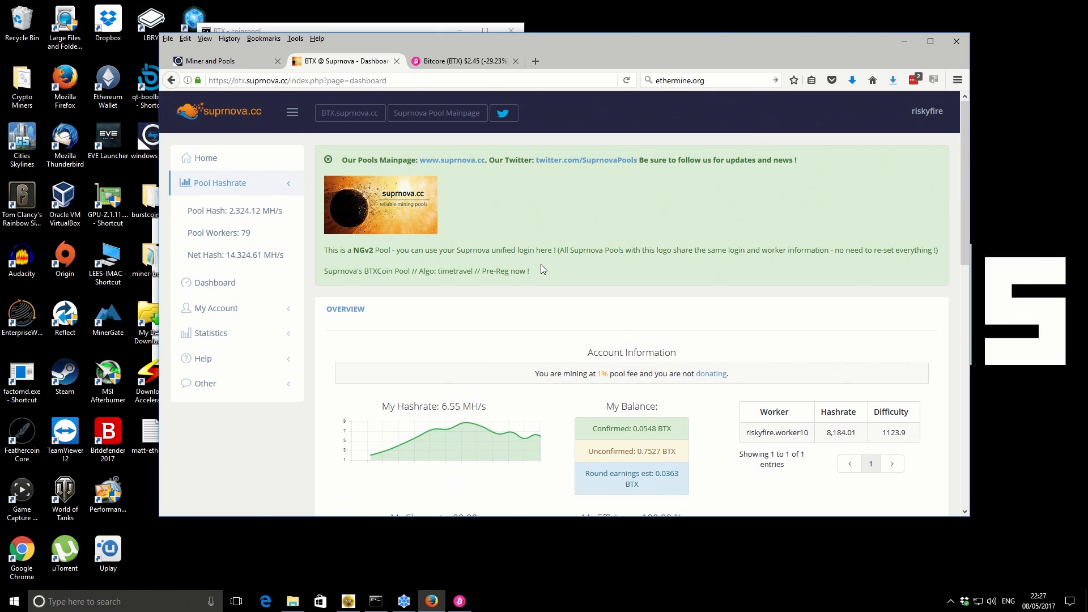
{"action": "mouse_move", "coordinate": [458, 426]}
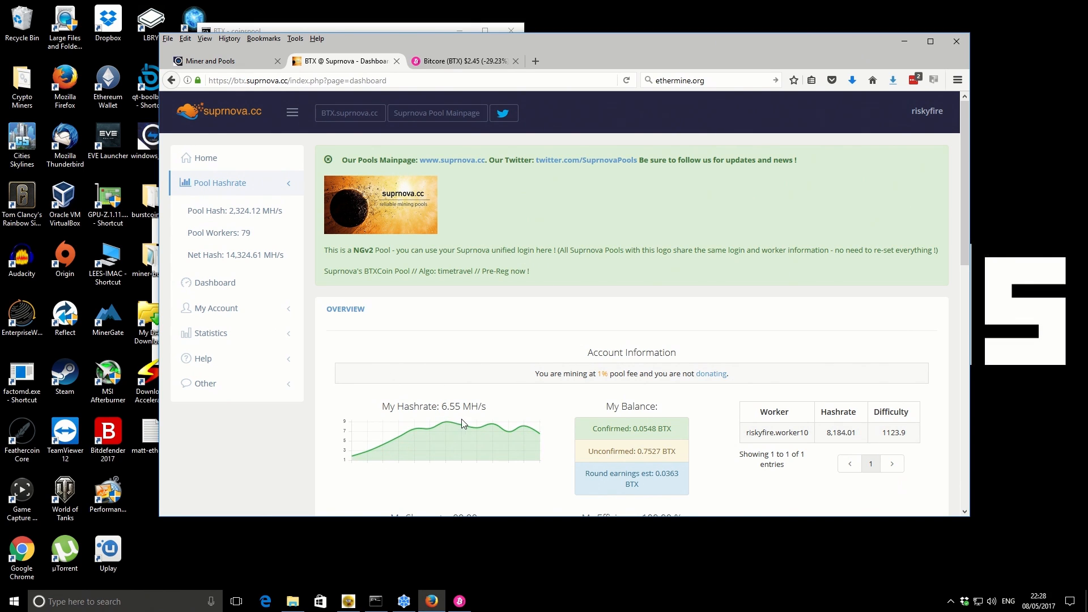
{"action": "mouse_move", "coordinate": [613, 416]}
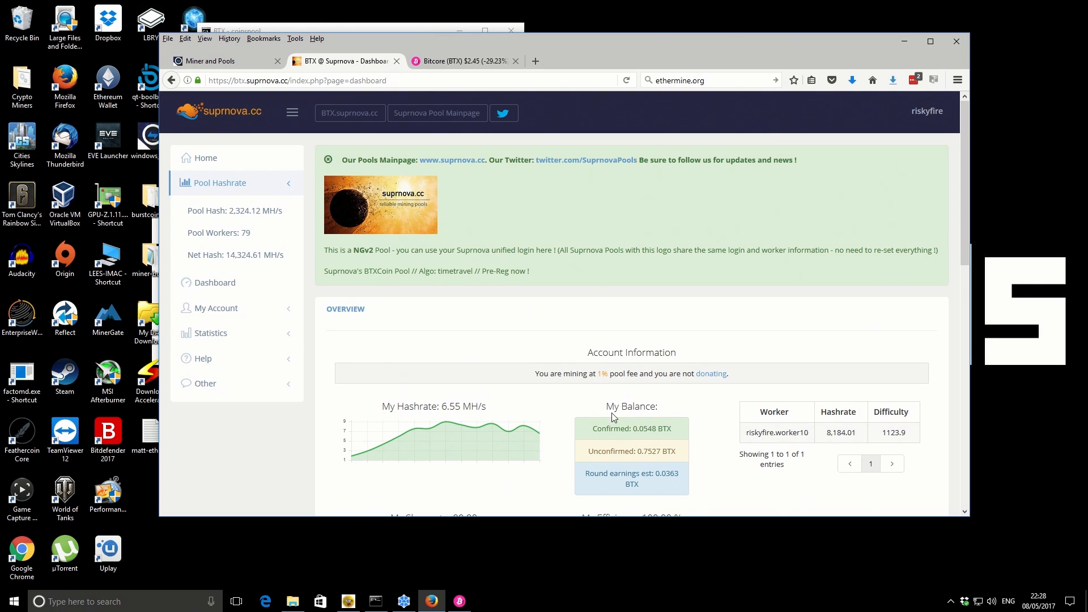
{"action": "mouse_move", "coordinate": [636, 449]}
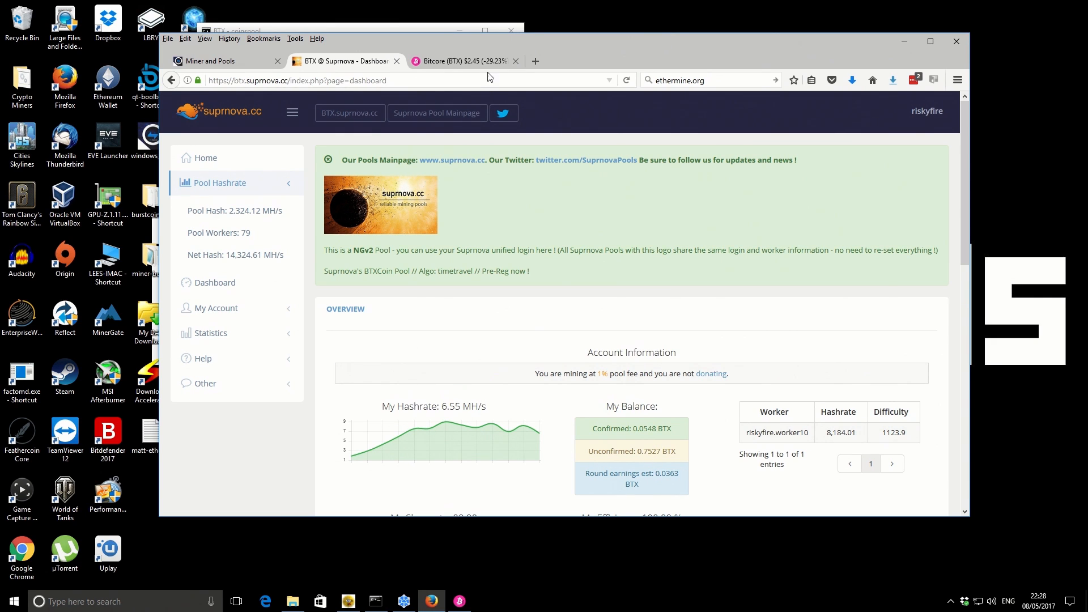
{"action": "left_click", "coordinate": [461, 61]}
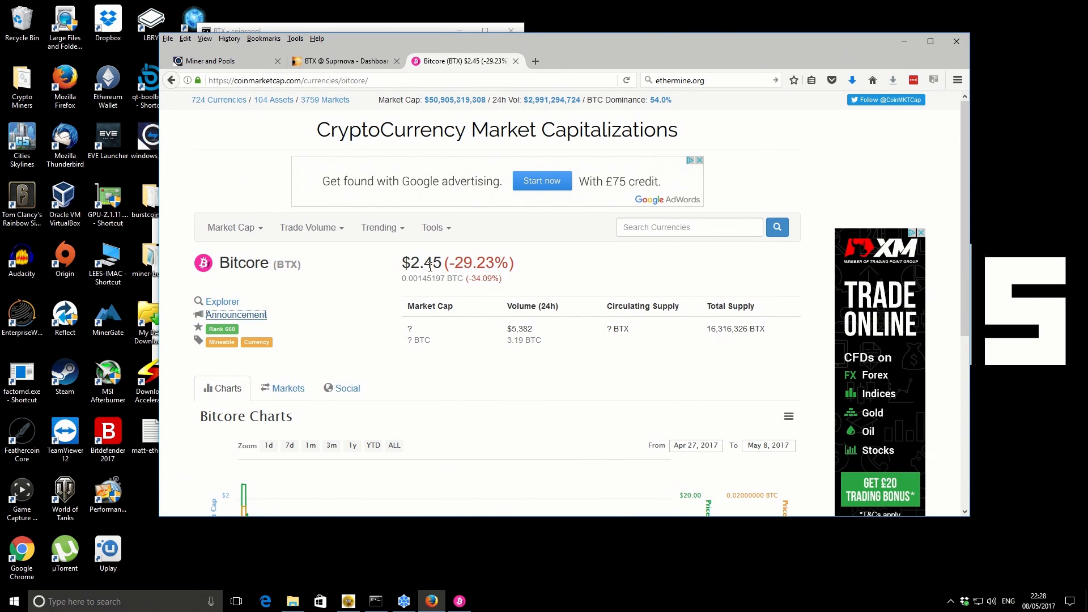
{"action": "mouse_move", "coordinate": [541, 276]}
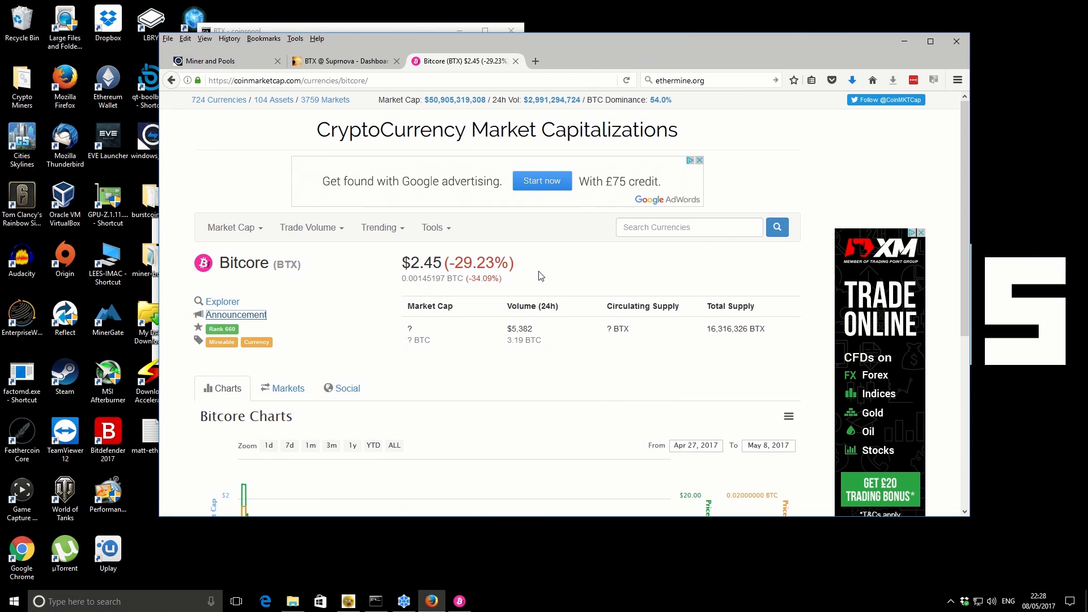
{"action": "mouse_move", "coordinate": [380, 62]}
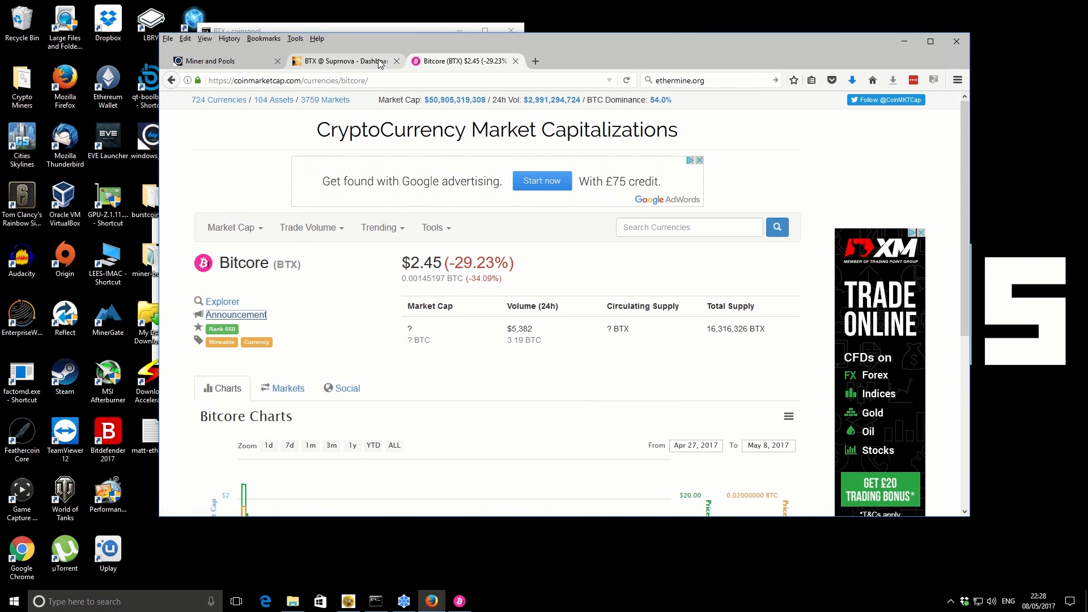
{"action": "left_click", "coordinate": [340, 62]}
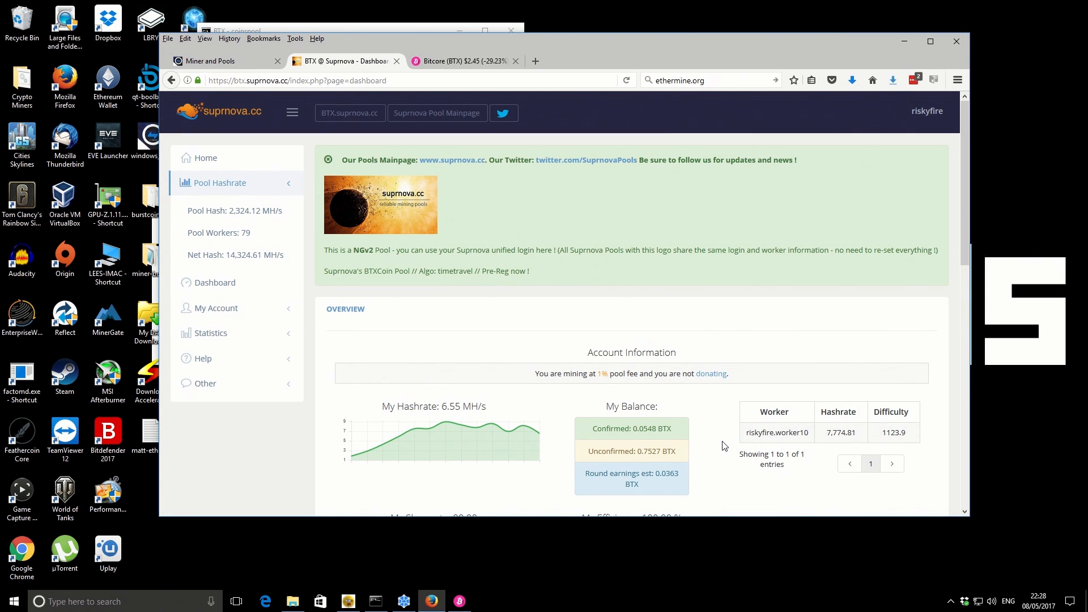
{"action": "mouse_move", "coordinate": [719, 442]}
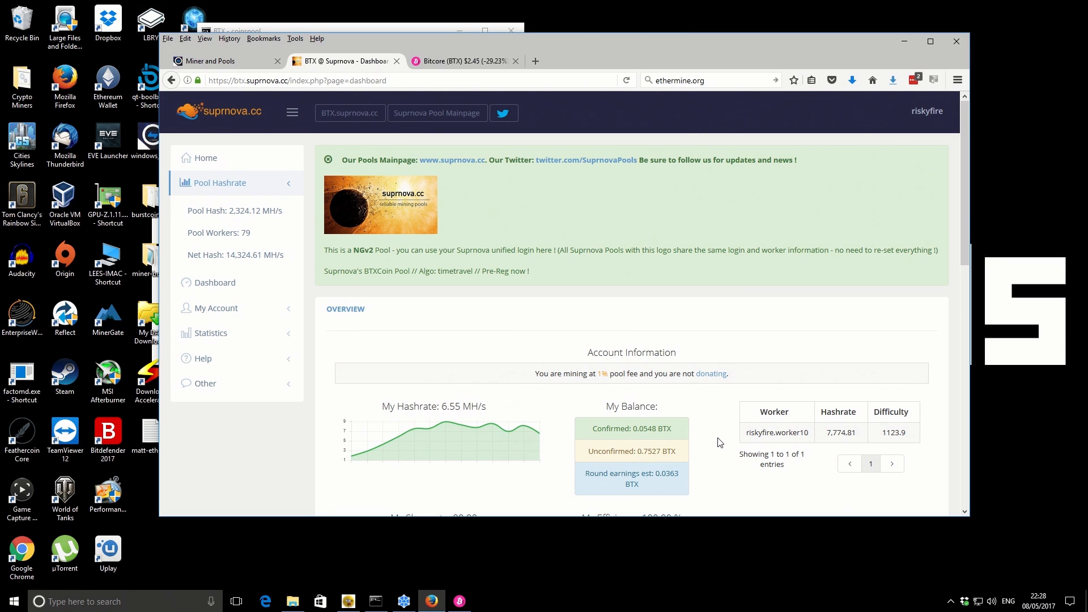
{"action": "mouse_move", "coordinate": [710, 434]}
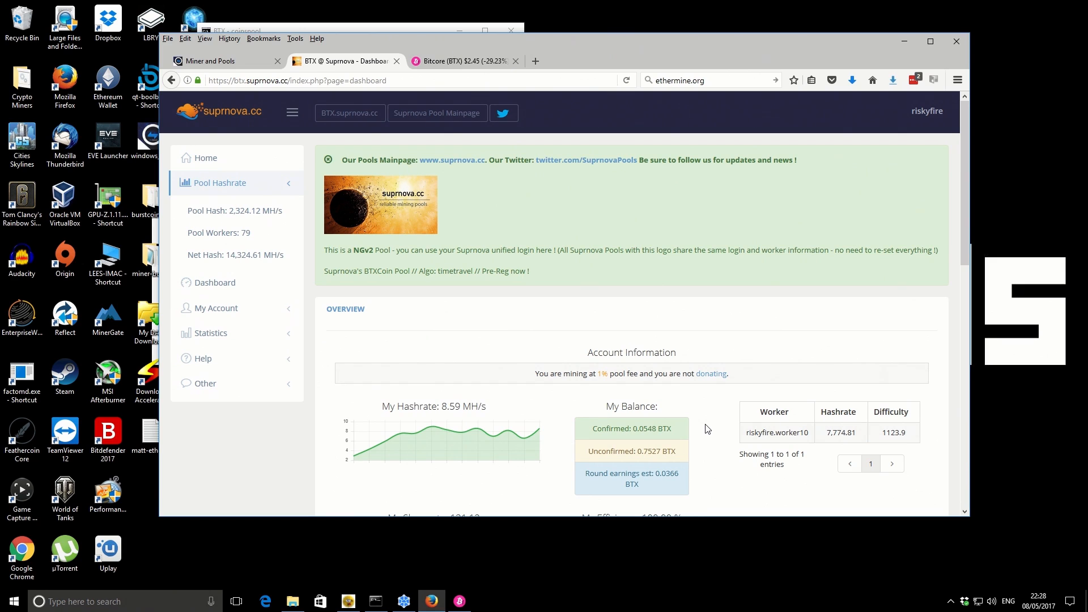
{"action": "mouse_move", "coordinate": [705, 426]}
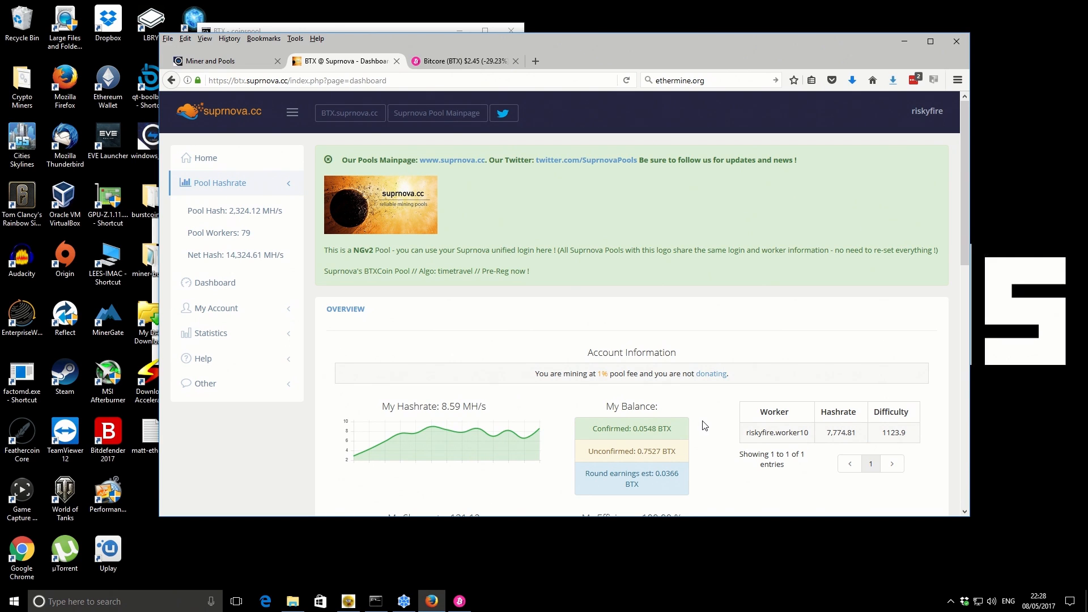
{"action": "mouse_move", "coordinate": [623, 374]}
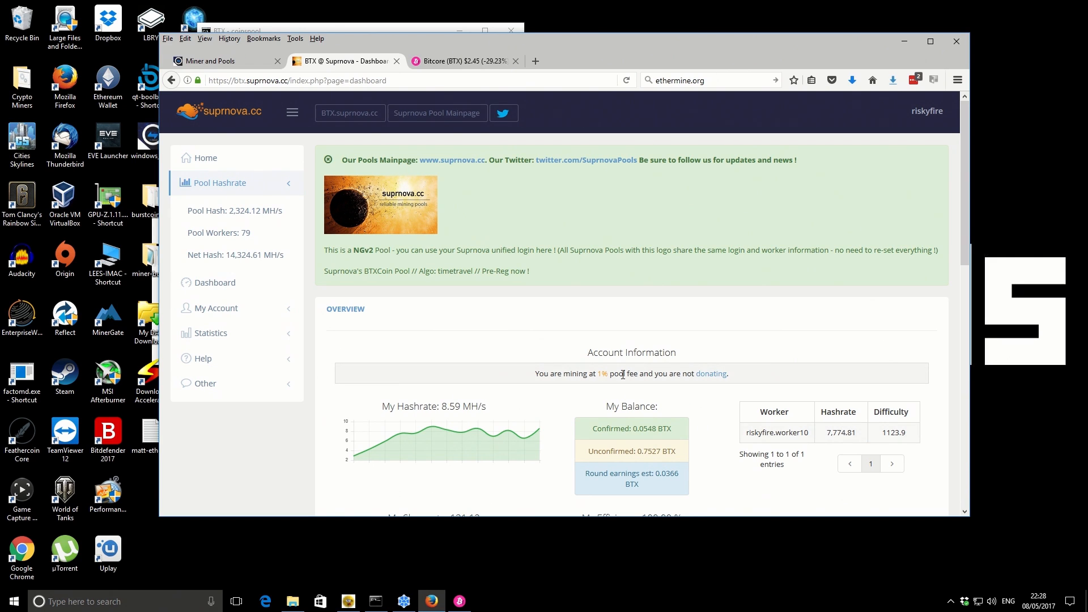
Step: Review Bitcore's $2.45 price (down 29.23%) and its chart on CoinMarketCap
{"action": "left_click", "coordinate": [461, 61]}
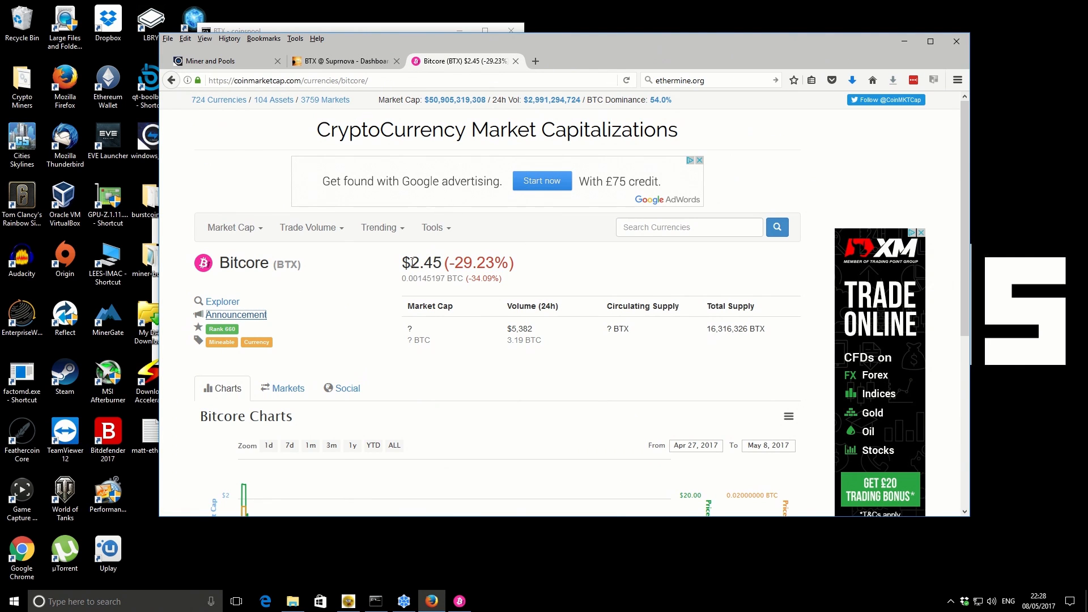
{"action": "mouse_move", "coordinate": [533, 291]}
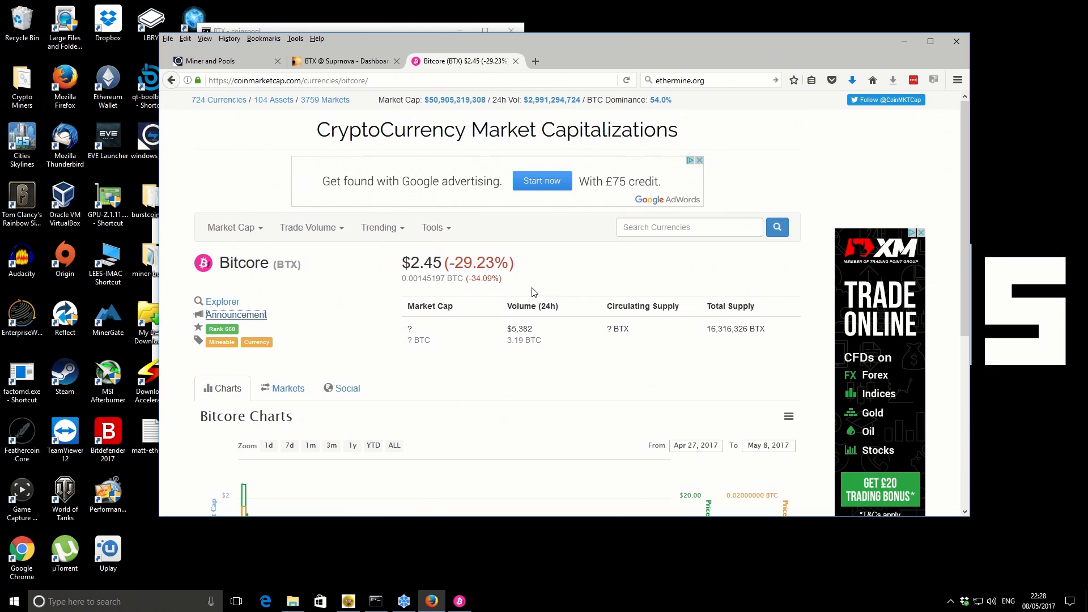
{"action": "scroll", "scroll_direction": "down", "scroll_amount": 3}
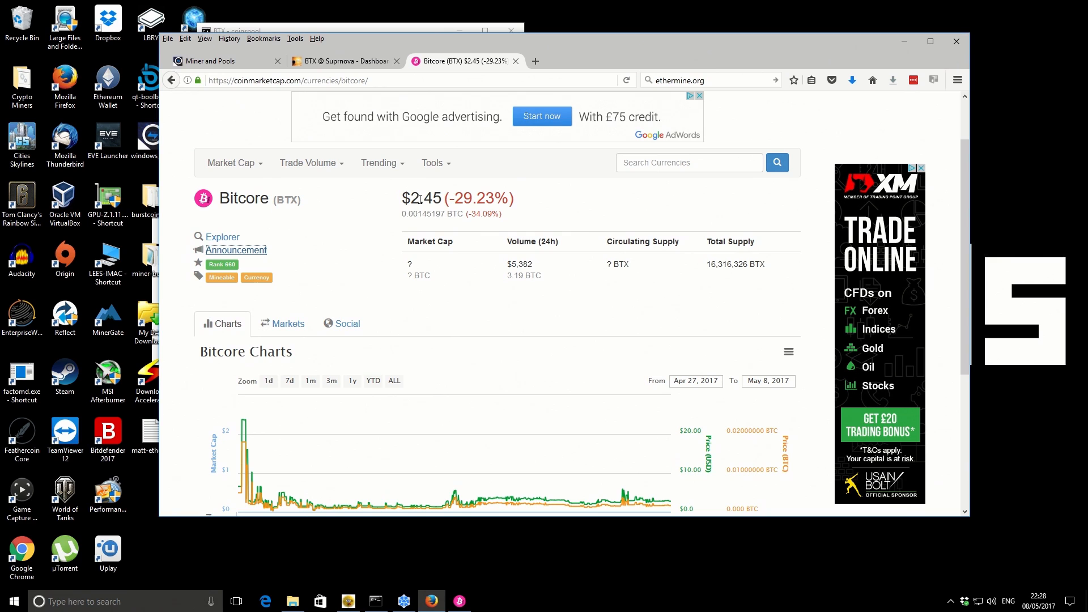
{"action": "mouse_move", "coordinate": [652, 495]}
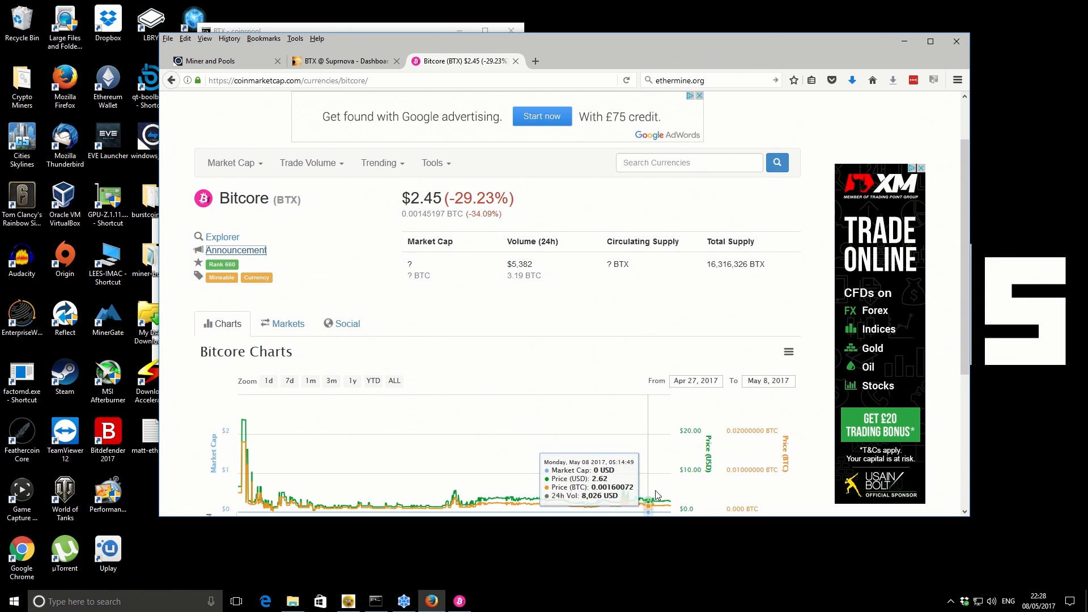
{"action": "scroll", "scroll_direction": "up", "scroll_amount": 3}
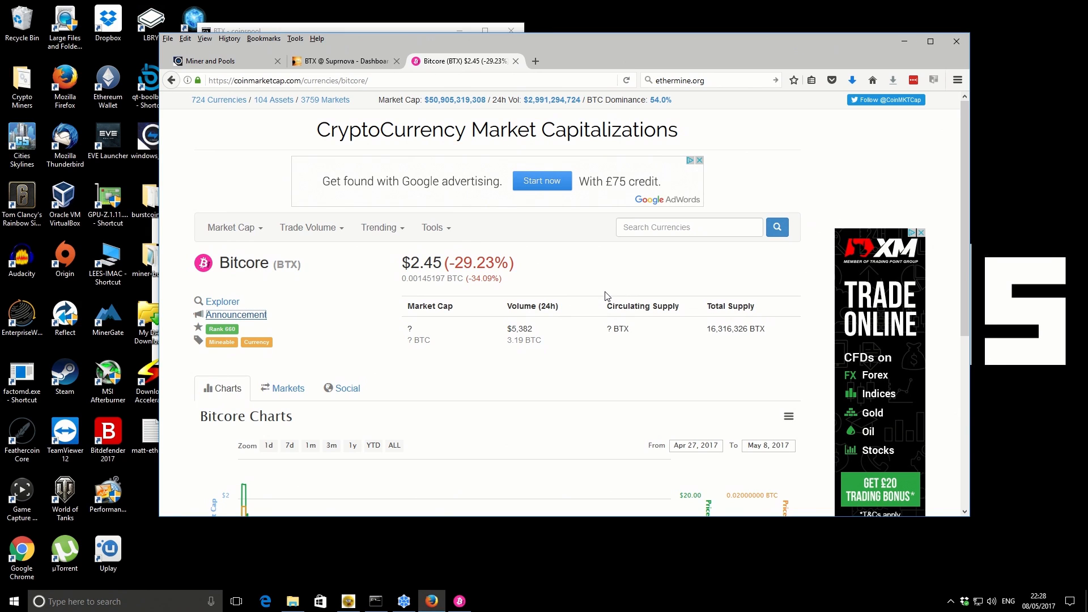
{"action": "mouse_move", "coordinate": [607, 284]}
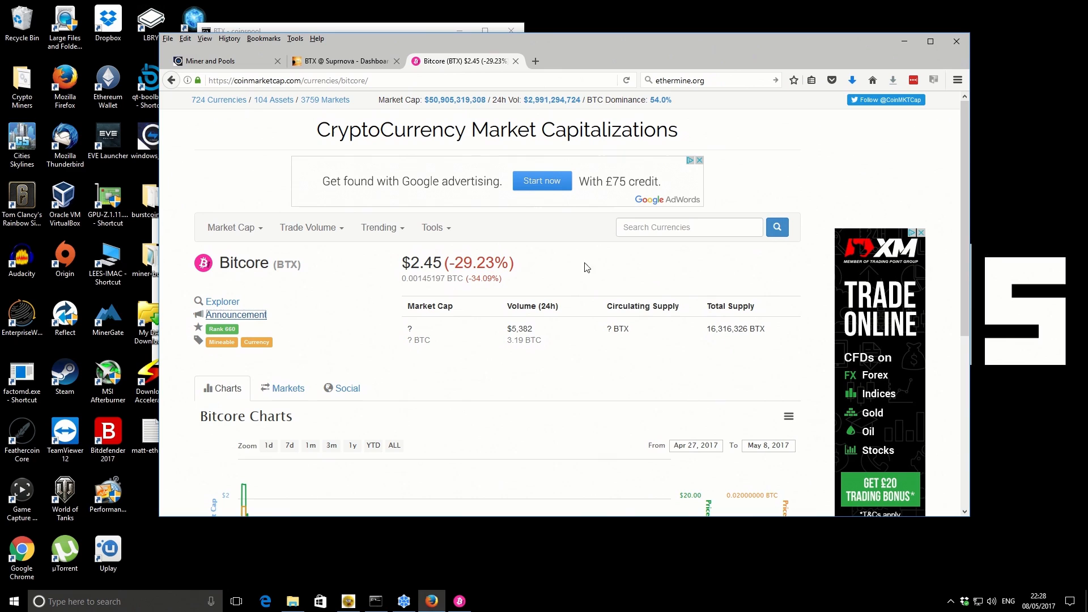
{"action": "mouse_move", "coordinate": [357, 147]}
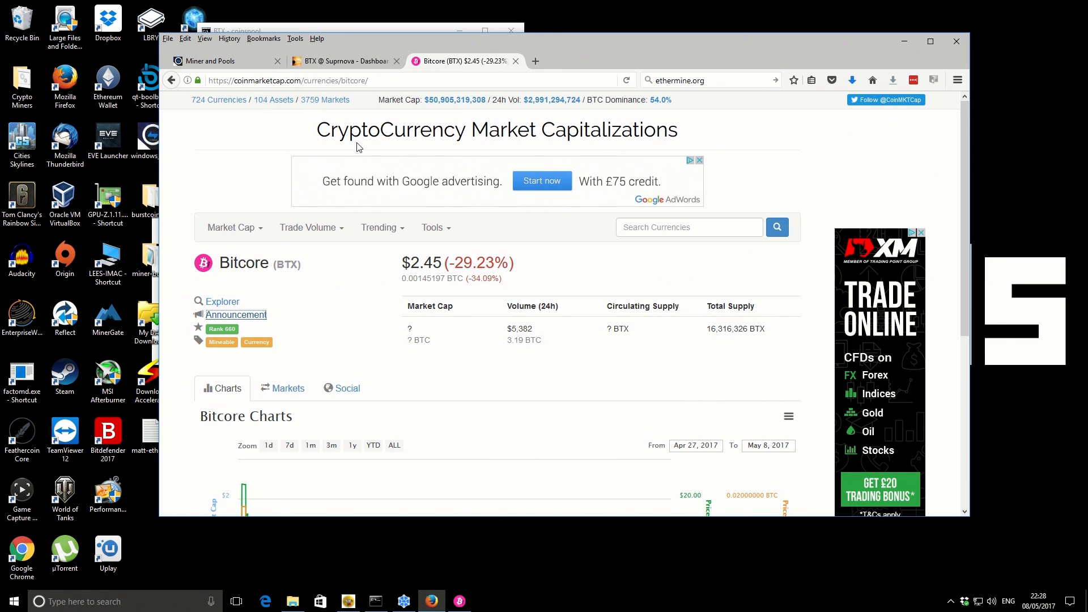
{"action": "mouse_move", "coordinate": [293, 204]}
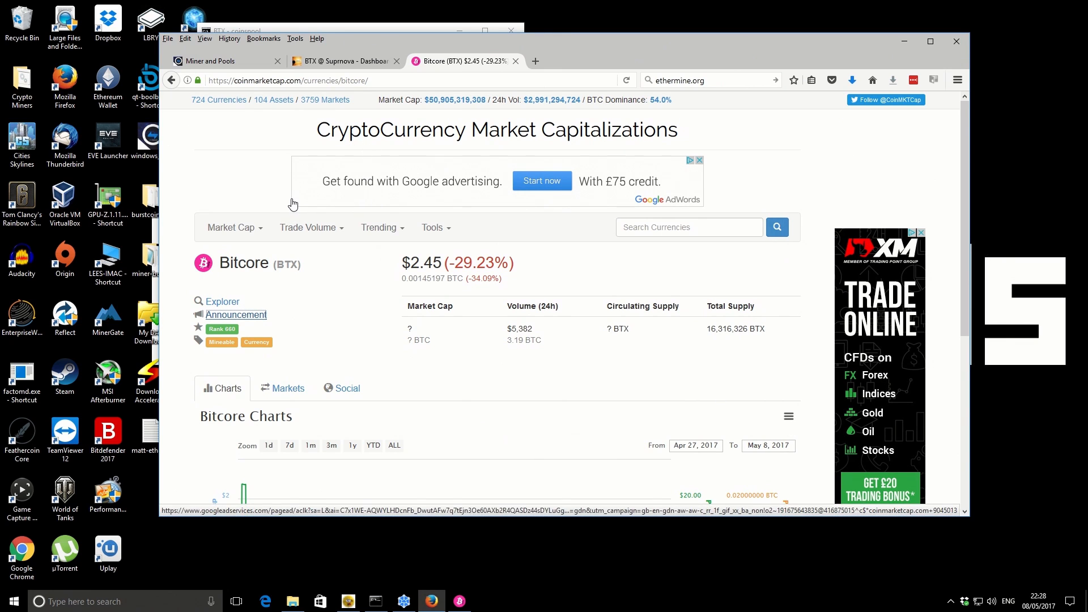
{"action": "mouse_move", "coordinate": [250, 497]}
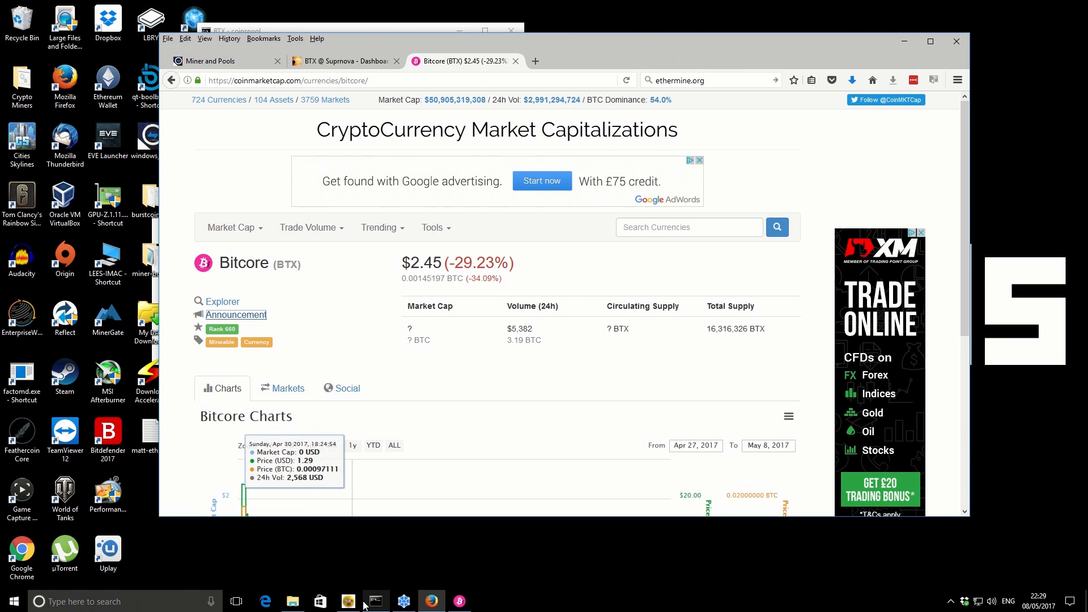
{"action": "left_click", "coordinate": [374, 601]}
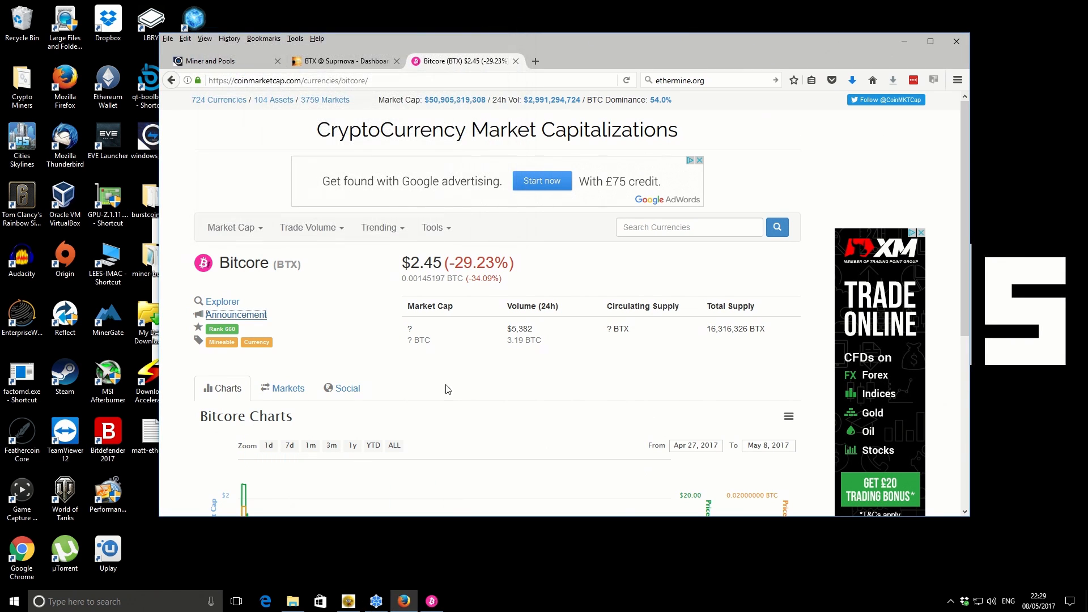
Step: Show the context menu for start-suprnova.bat in the ccminer-btx-timetravel folder
{"action": "left_click", "coordinate": [292, 601]}
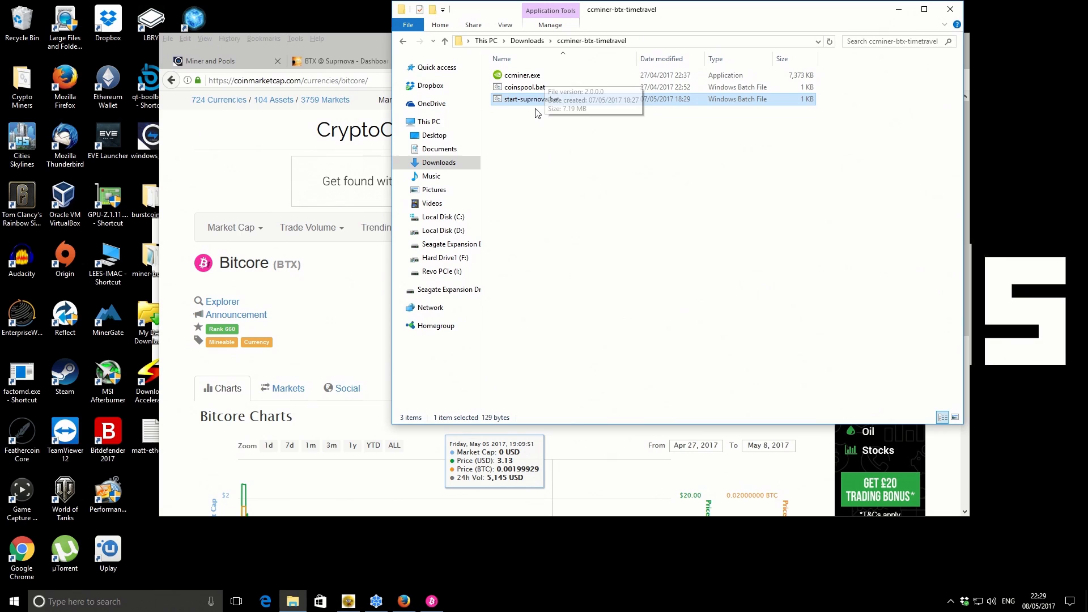
{"action": "mouse_move", "coordinate": [531, 99]}
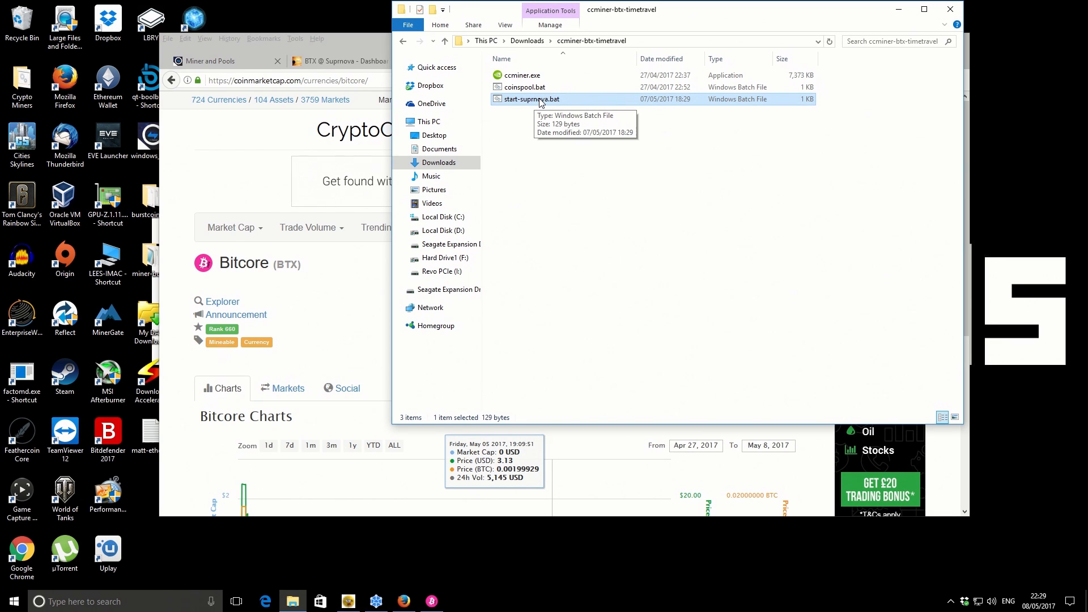
{"action": "mouse_move", "coordinate": [553, 112]}
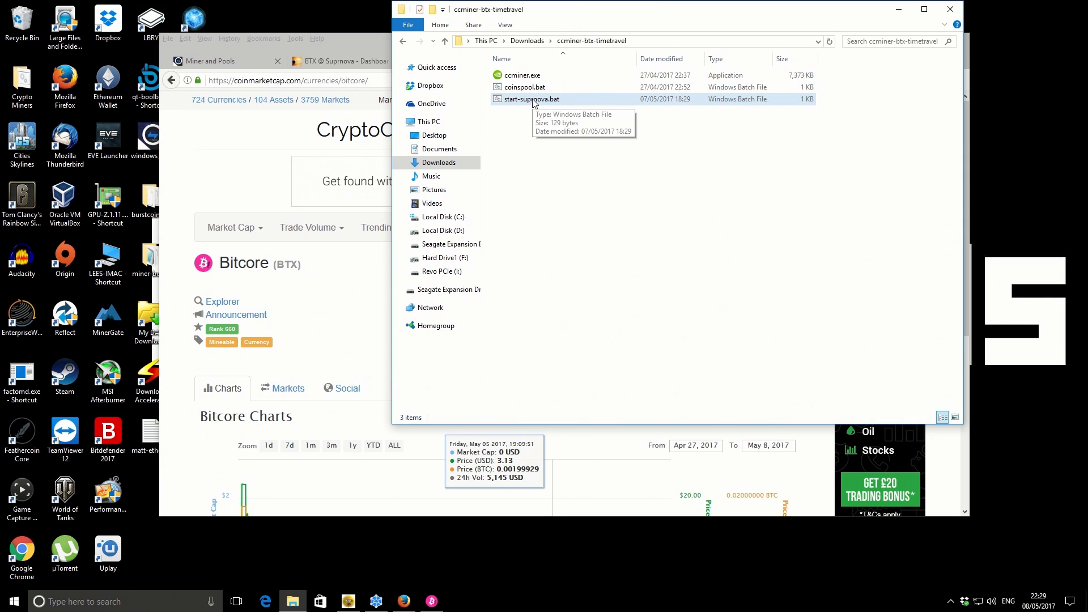
{"action": "left_click", "coordinate": [531, 98]}
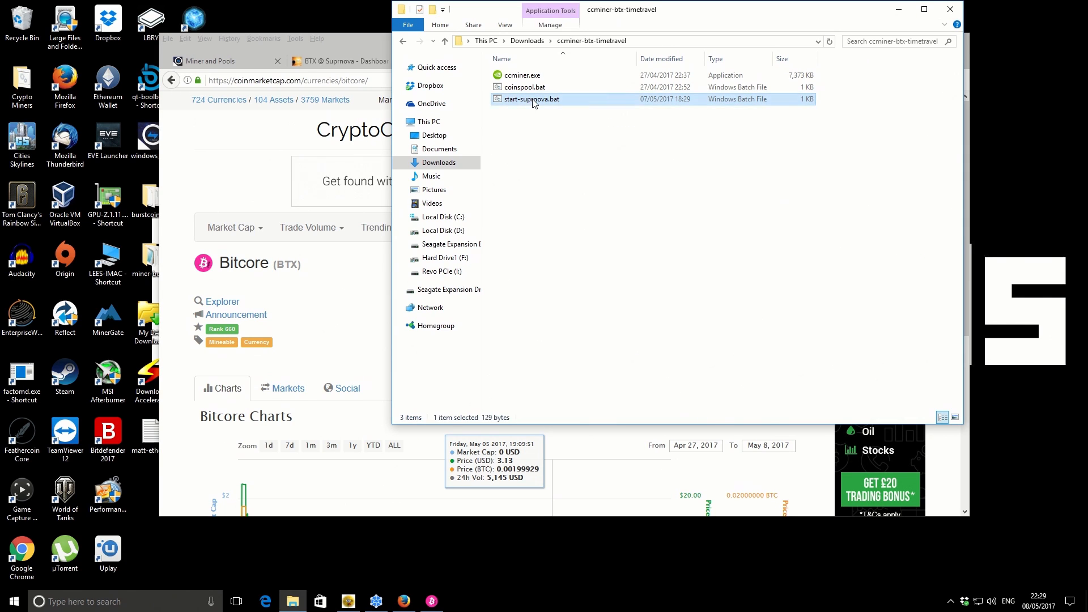
{"action": "right_click", "coordinate": [532, 99]}
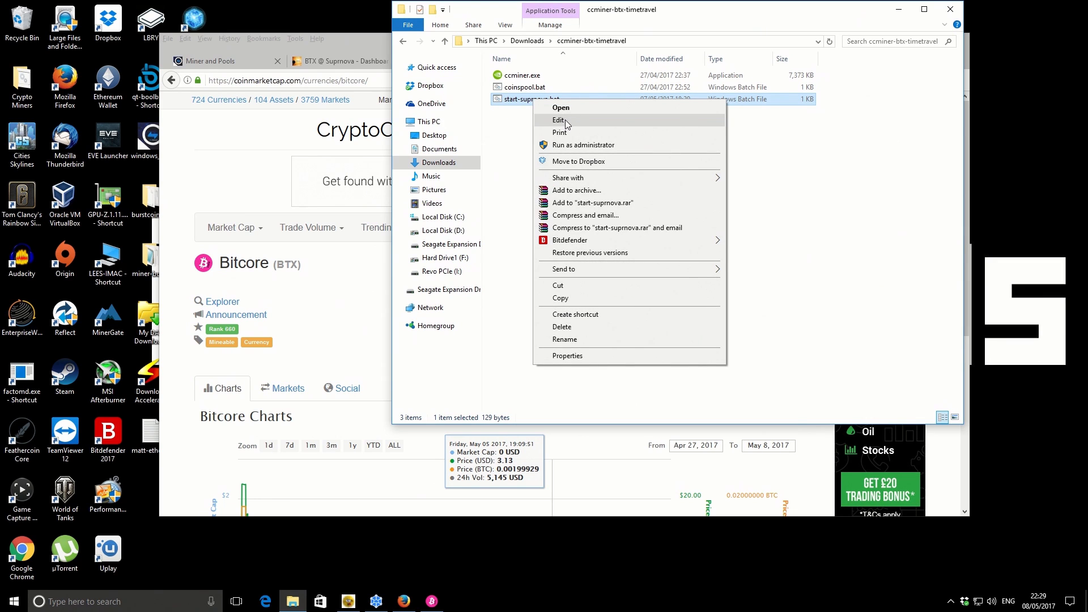
Step: Open start-suprnova.bat in Notepad and set the algorithm option to timetravel
{"action": "left_click", "coordinate": [559, 120]}
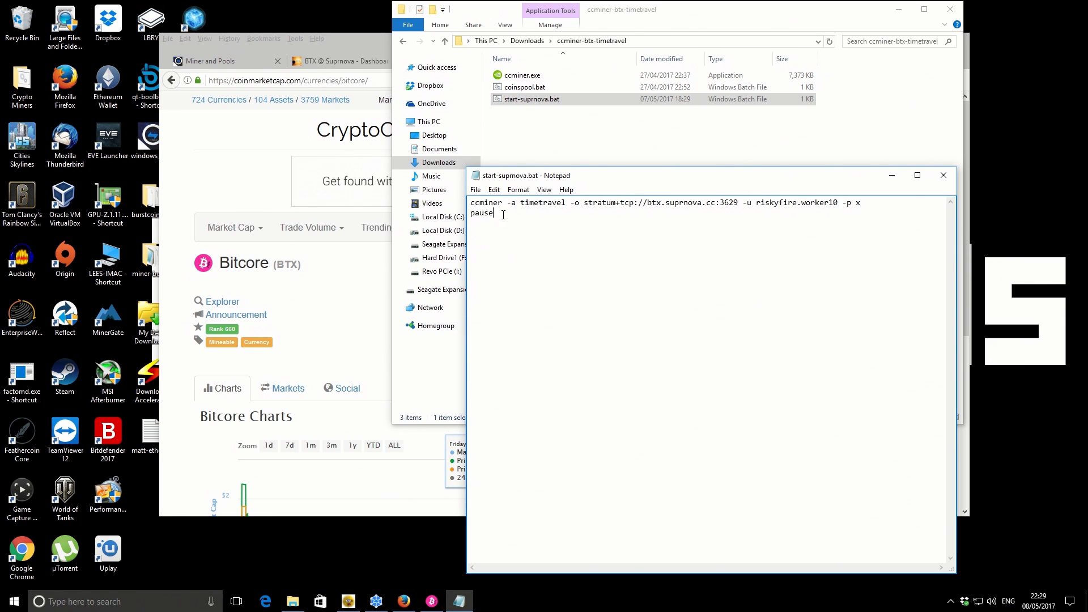
{"action": "type", "text": ".exe"}
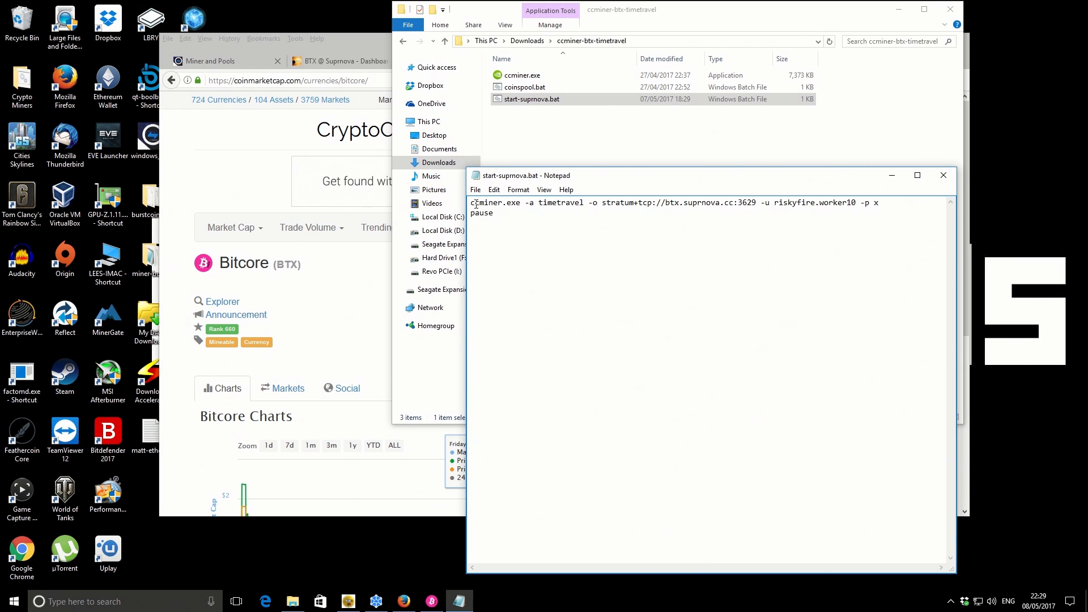
{"action": "double_click", "coordinate": [495, 203]}
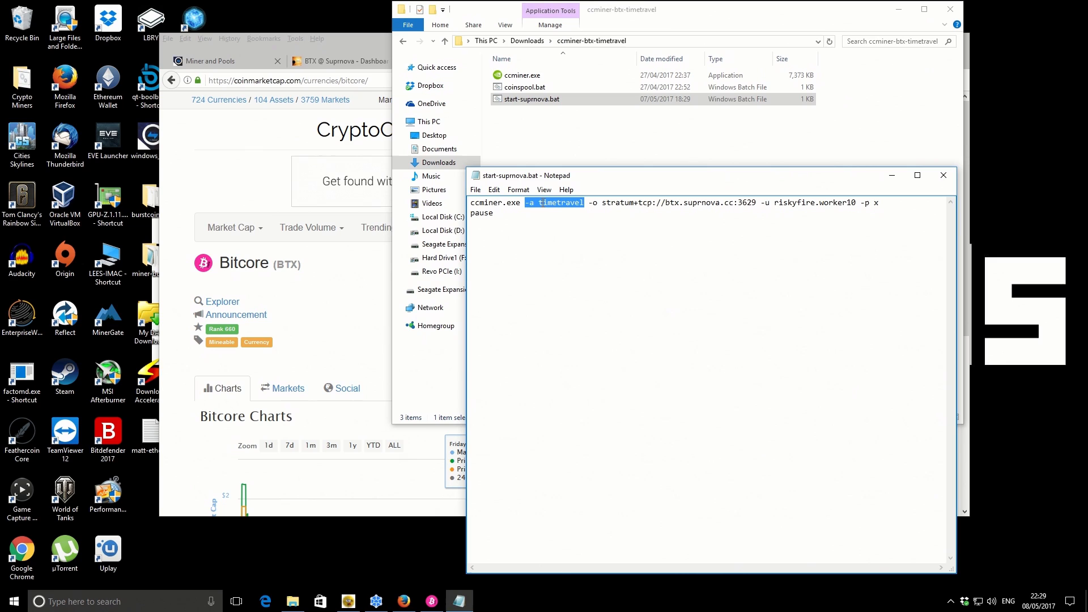
{"action": "mouse_move", "coordinate": [594, 230]}
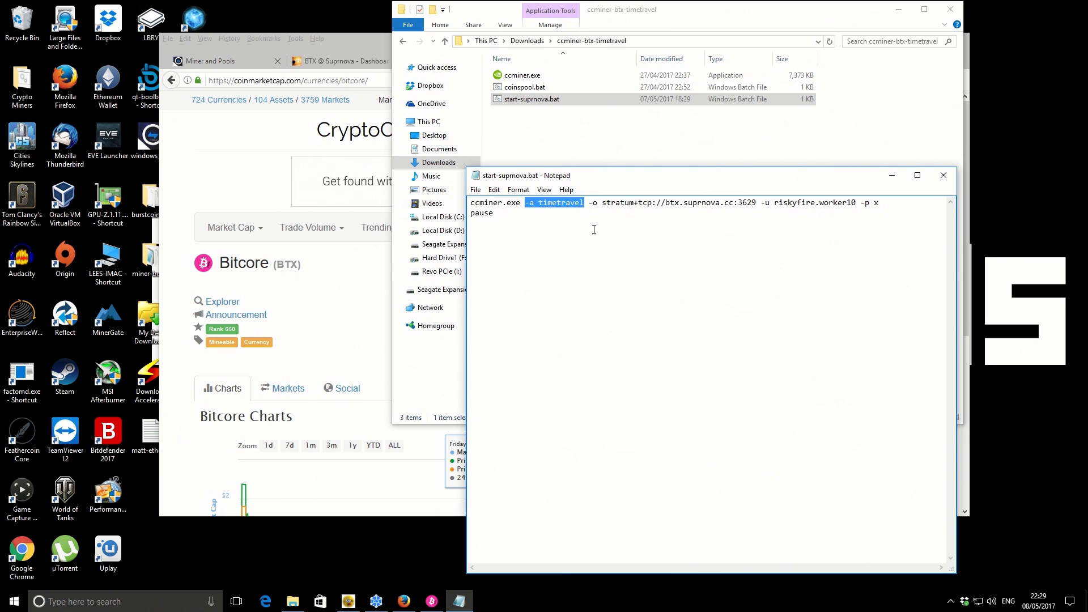
{"action": "left_click", "coordinate": [594, 203]}
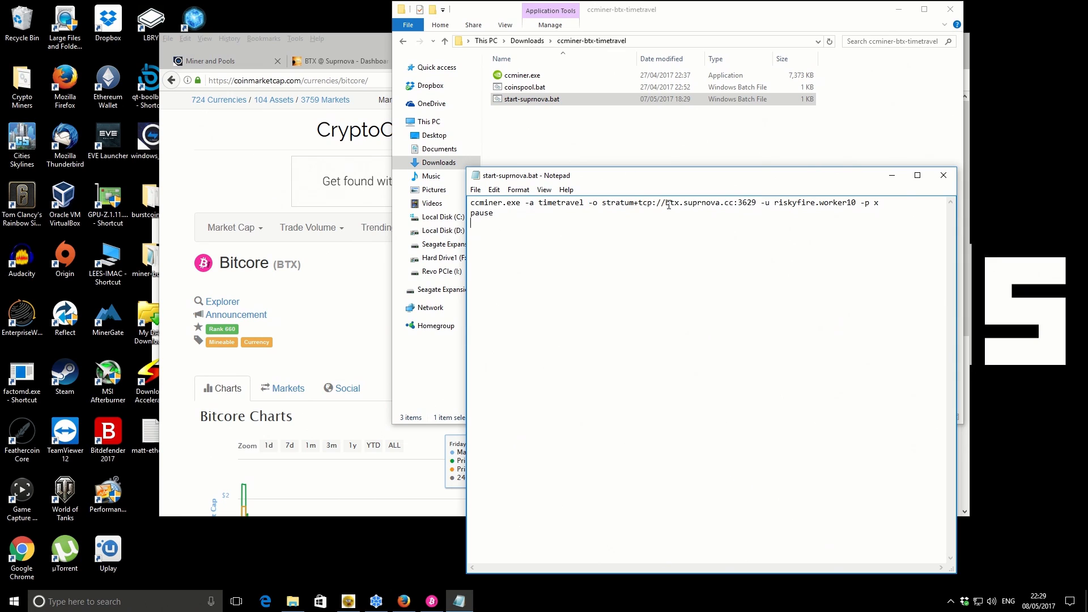
{"action": "double_click", "coordinate": [670, 203]}
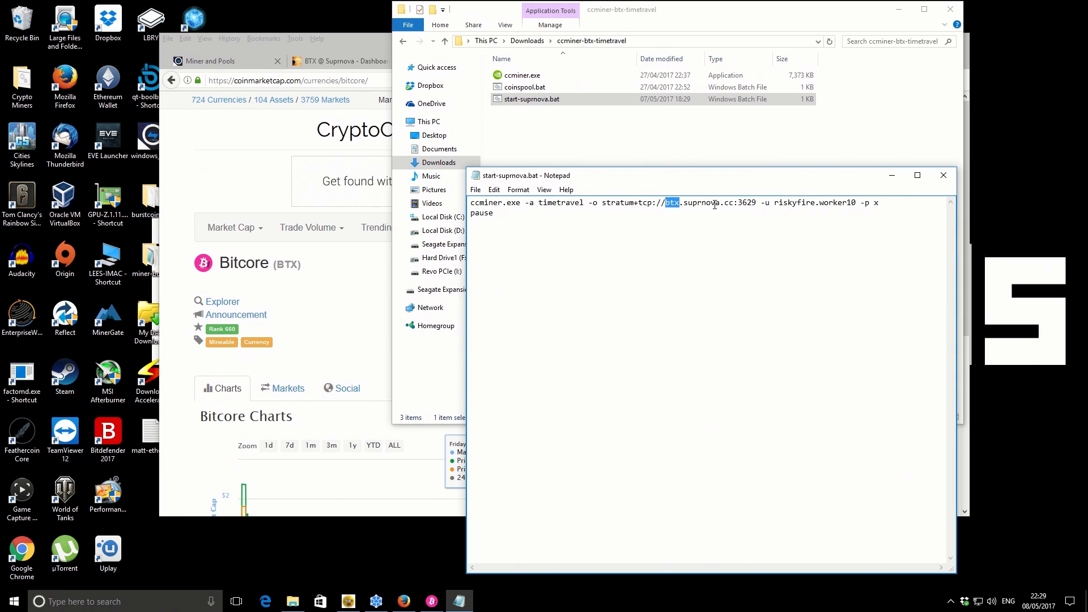
{"action": "double_click", "coordinate": [749, 203]}
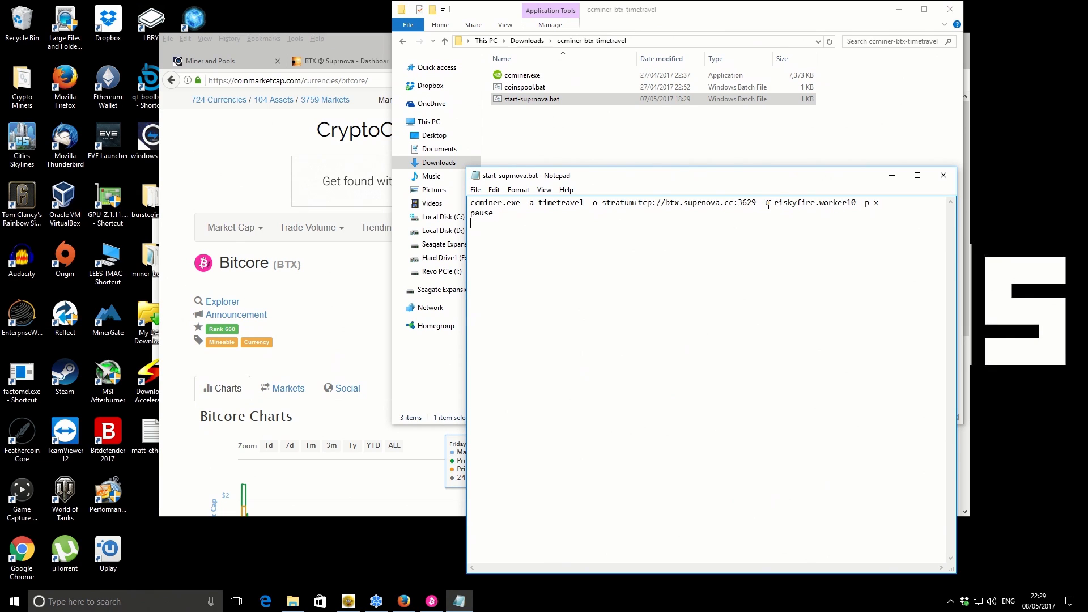
{"action": "double_click", "coordinate": [811, 203]}
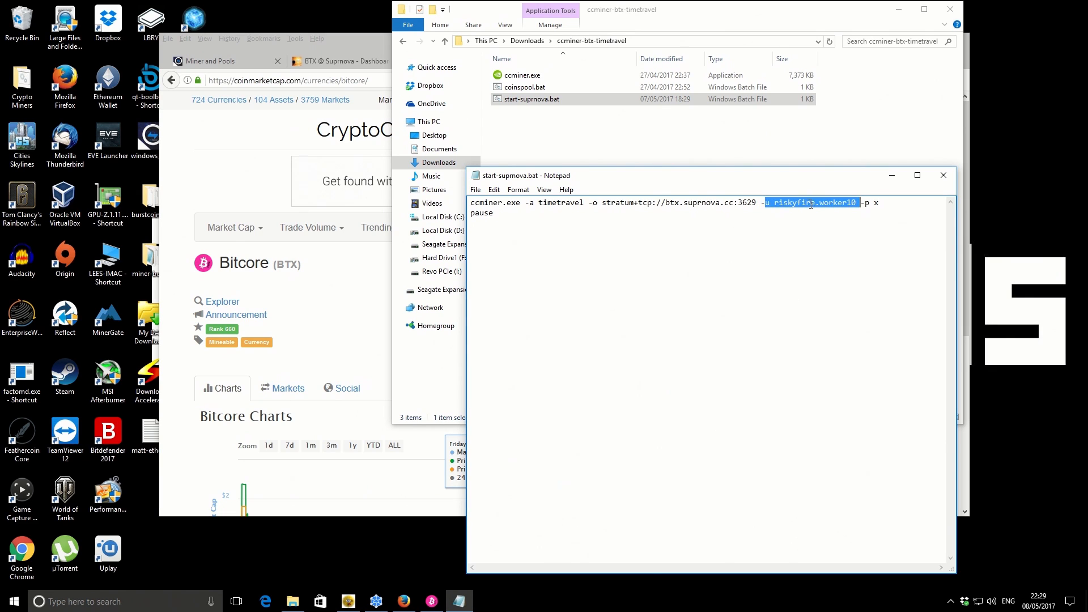
{"action": "left_click", "coordinate": [814, 202]}
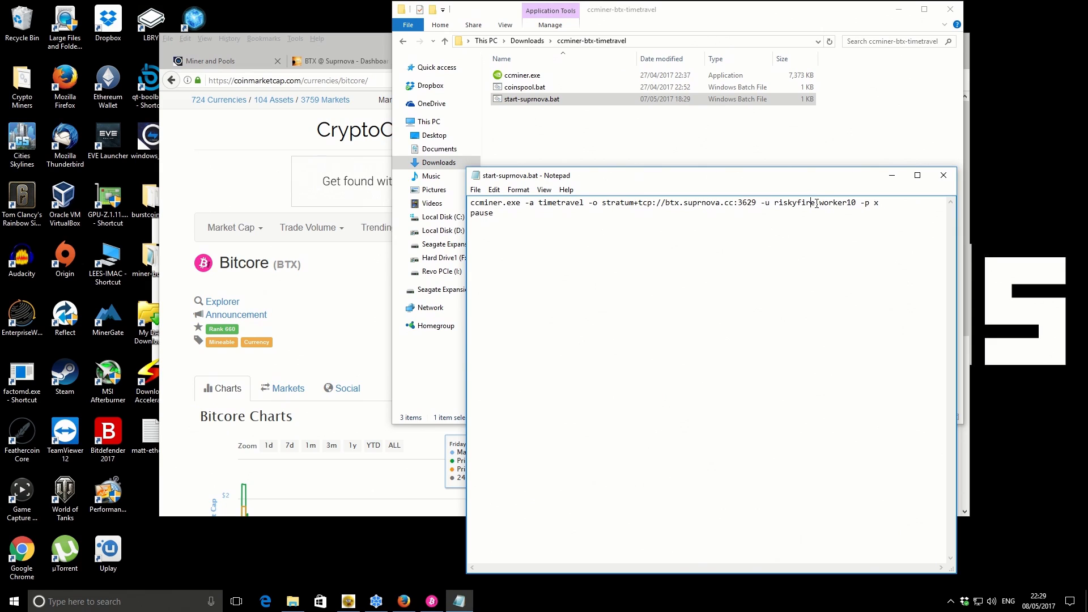
{"action": "double_click", "coordinate": [835, 203]}
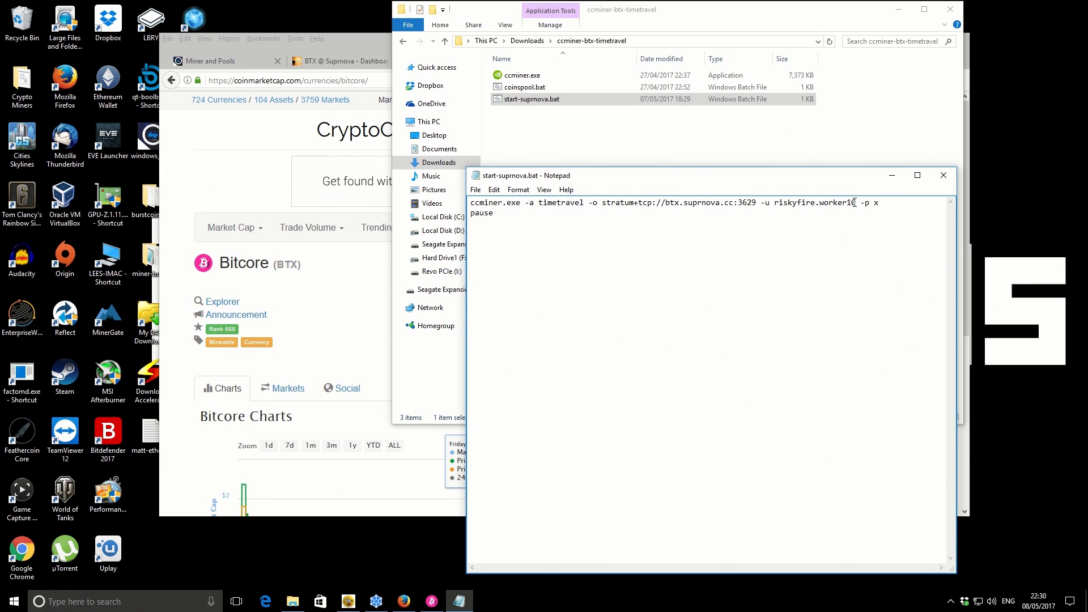
{"action": "double_click", "coordinate": [837, 203]}
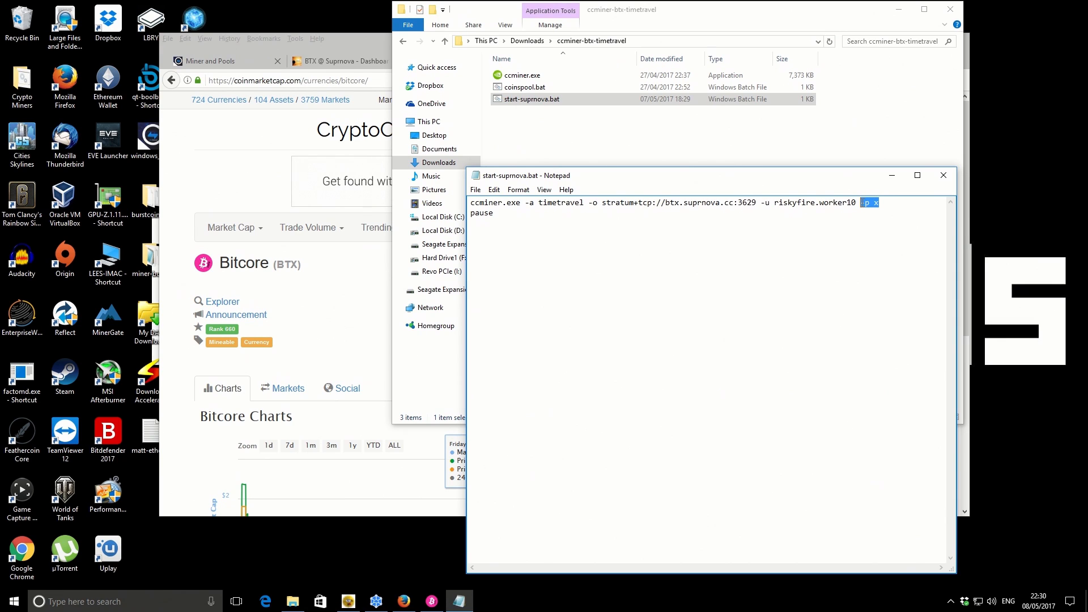
{"action": "left_click", "coordinate": [878, 201]}
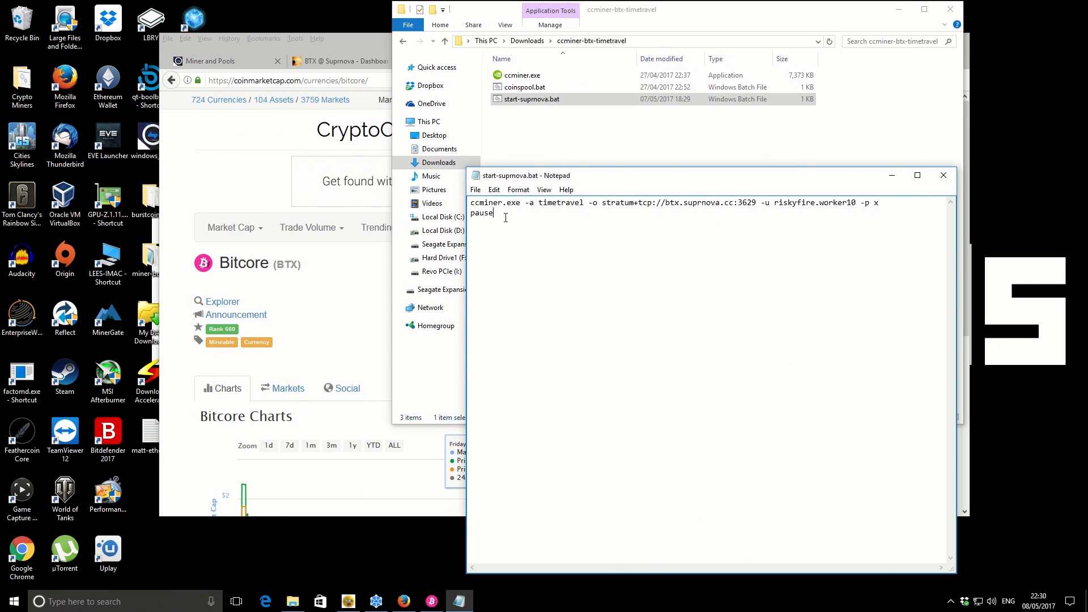
{"action": "mouse_move", "coordinate": [545, 201]}
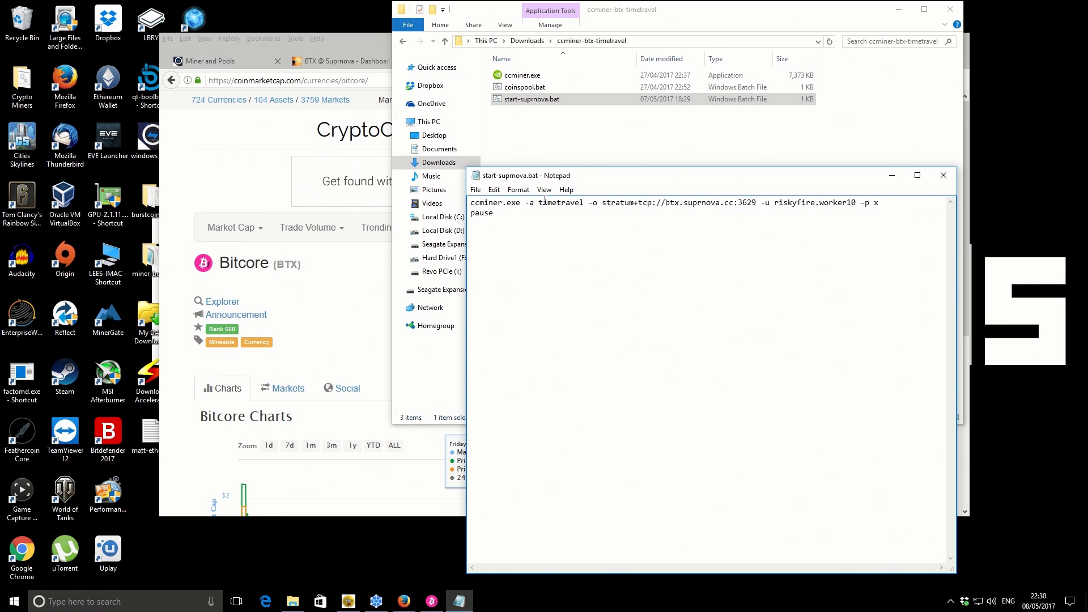
{"action": "mouse_move", "coordinate": [680, 146]}
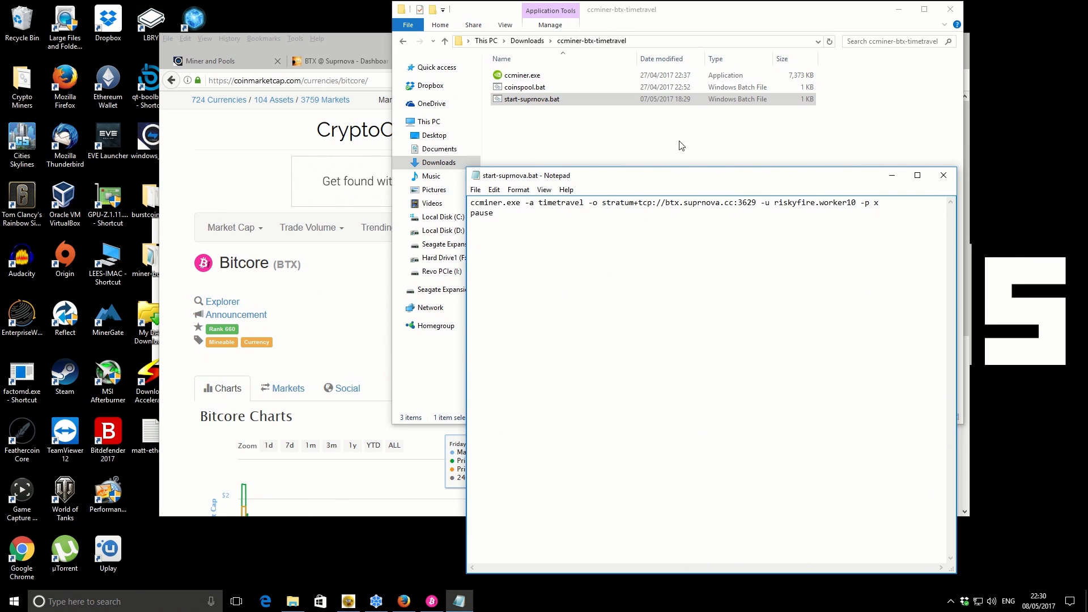
Step: Close Notepad saving start-suprnova.bat, and reveal the hidden tray icons
{"action": "left_click", "coordinate": [943, 175]}
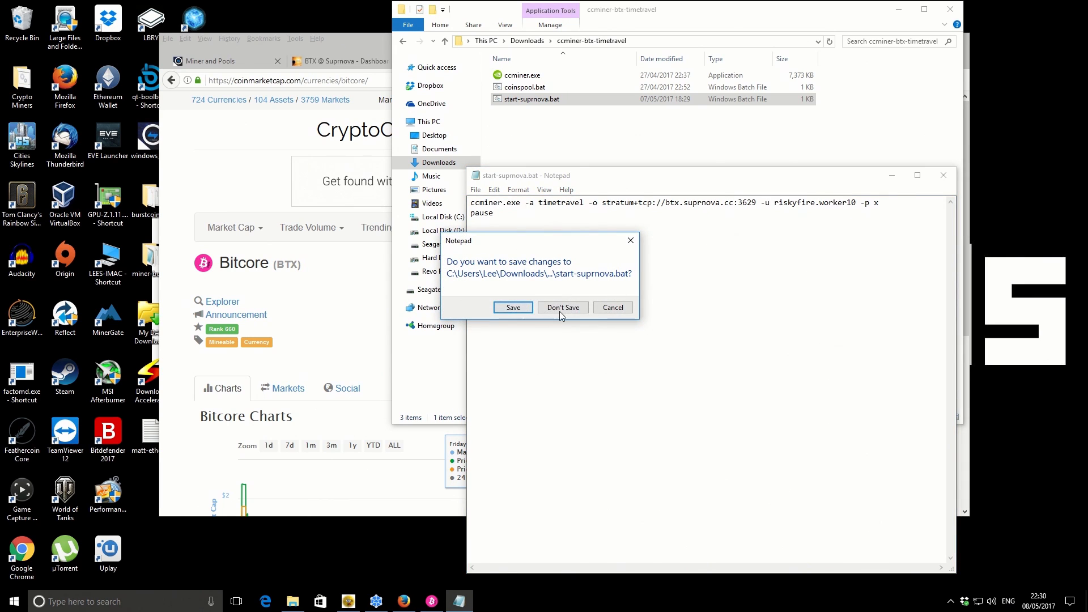
{"action": "left_click", "coordinate": [563, 307]}
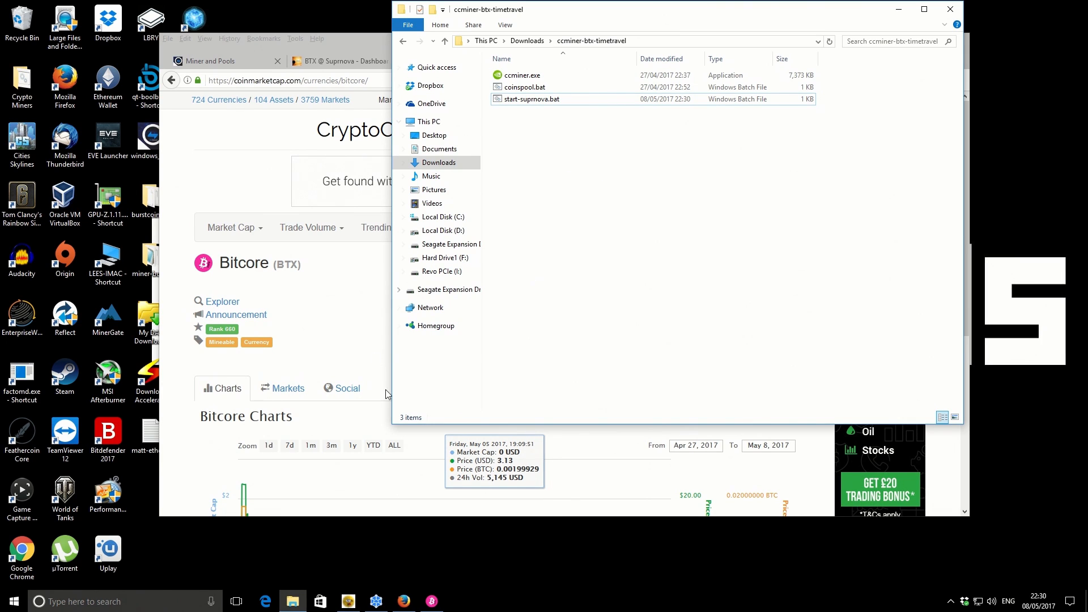
{"action": "mouse_move", "coordinate": [554, 274]}
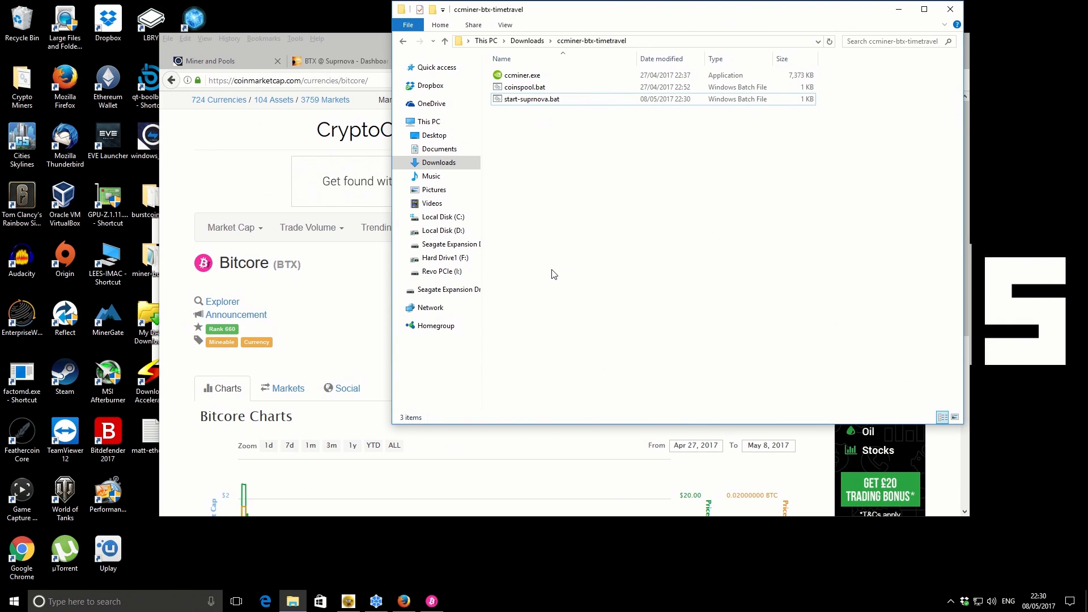
{"action": "mouse_move", "coordinate": [476, 516]}
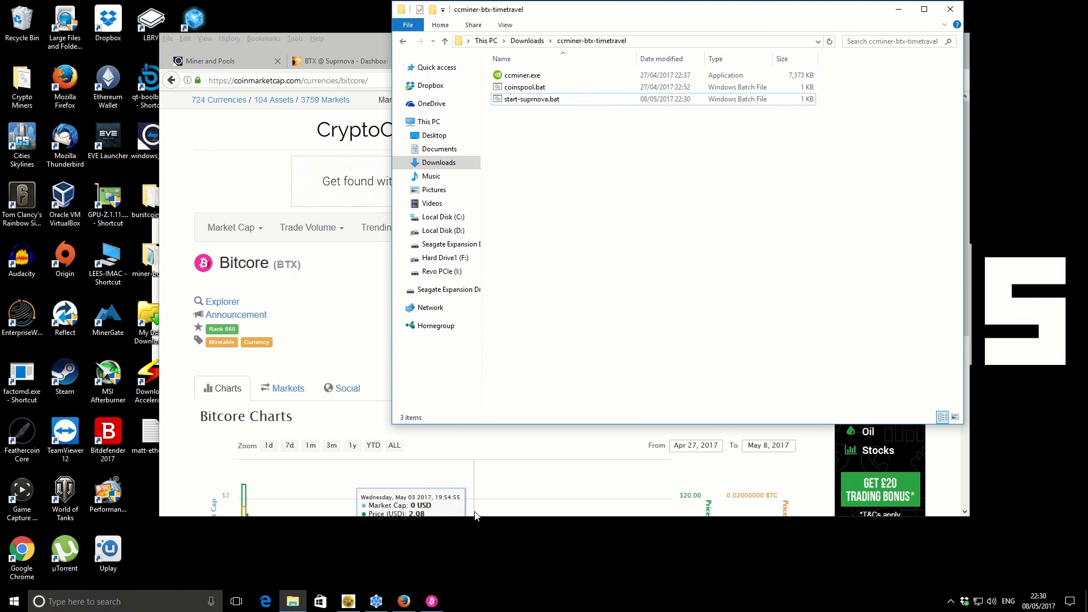
{"action": "left_click", "coordinate": [950, 601]}
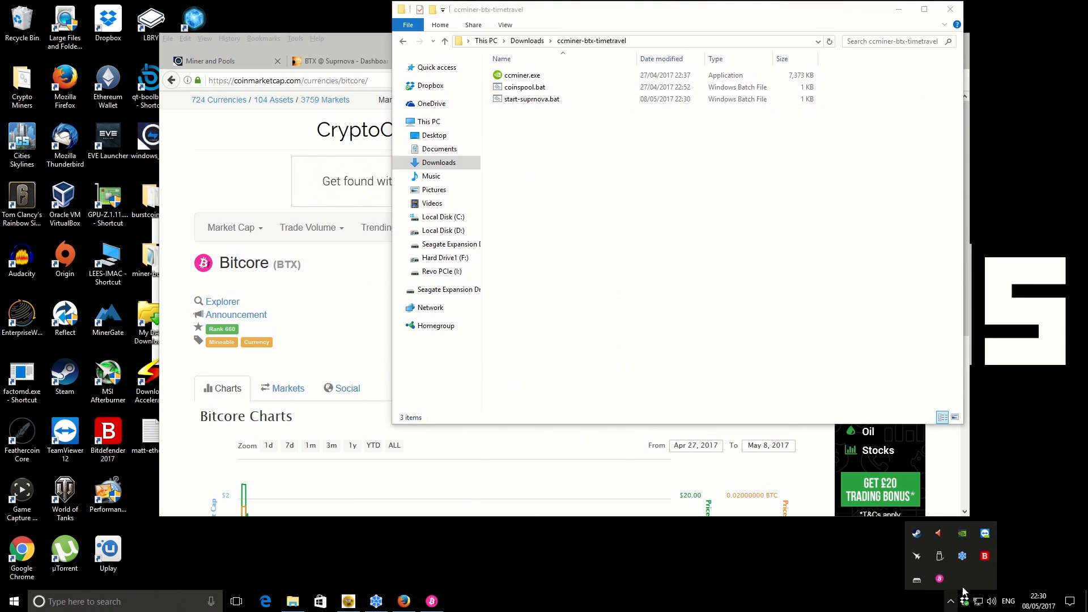
{"action": "mouse_move", "coordinate": [962, 534]}
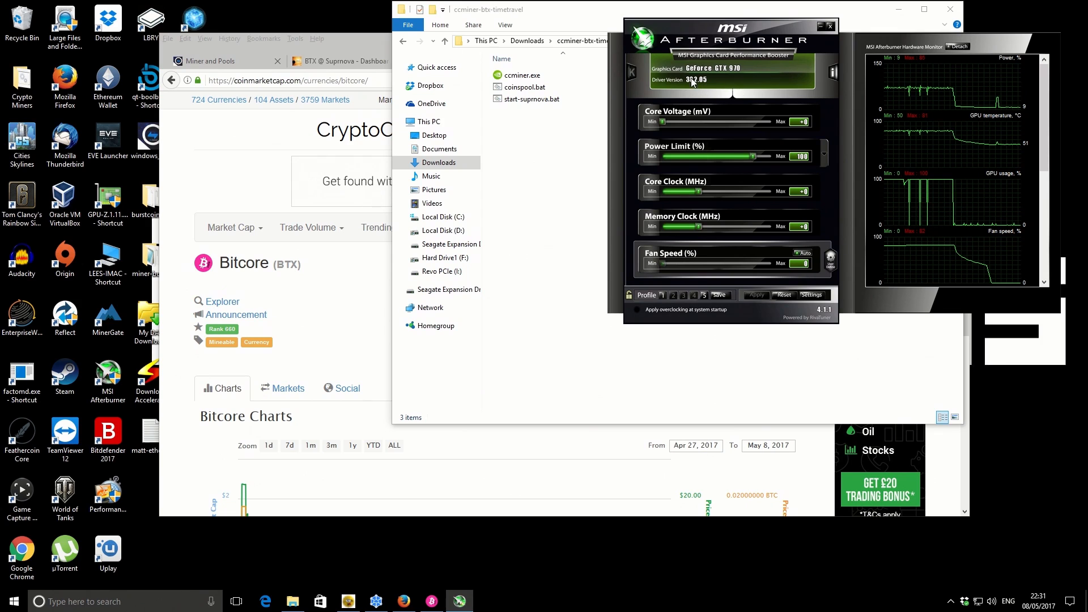
{"action": "mouse_move", "coordinate": [715, 90]}
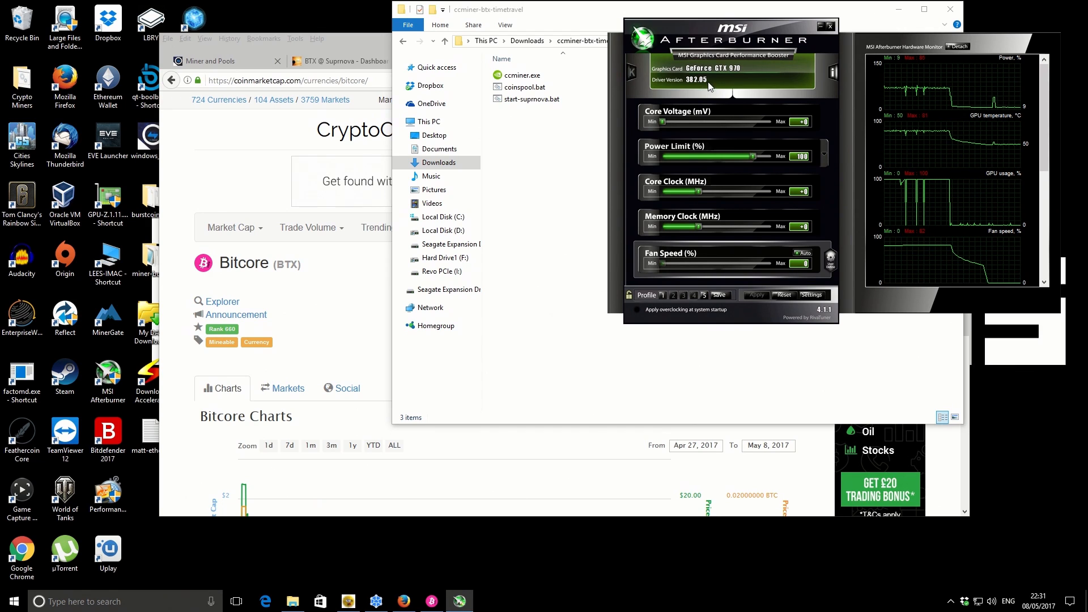
{"action": "mouse_move", "coordinate": [540, 136]}
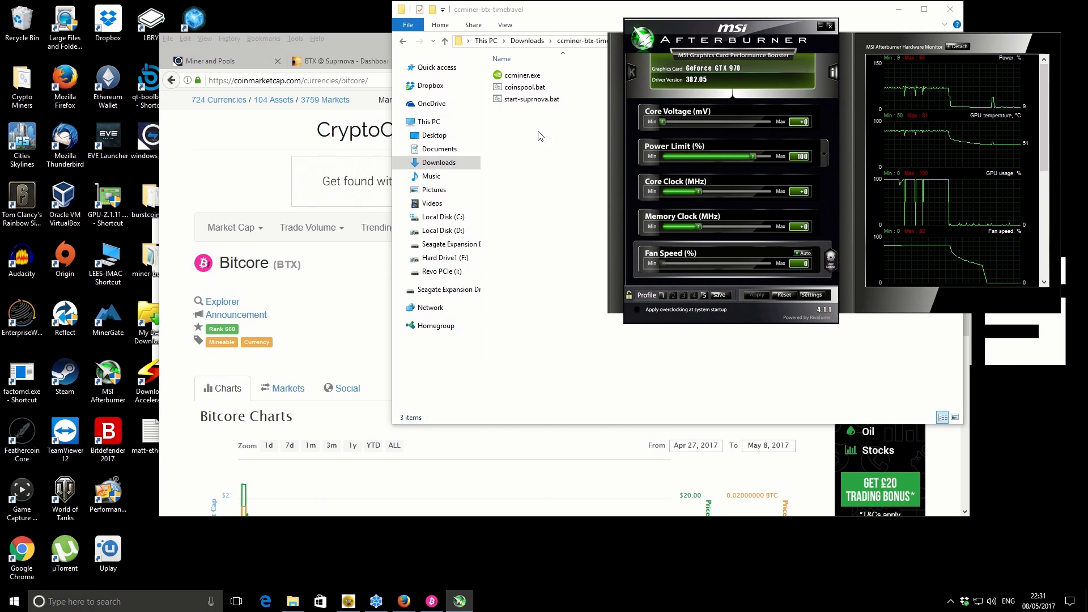
{"action": "mouse_move", "coordinate": [724, 102]}
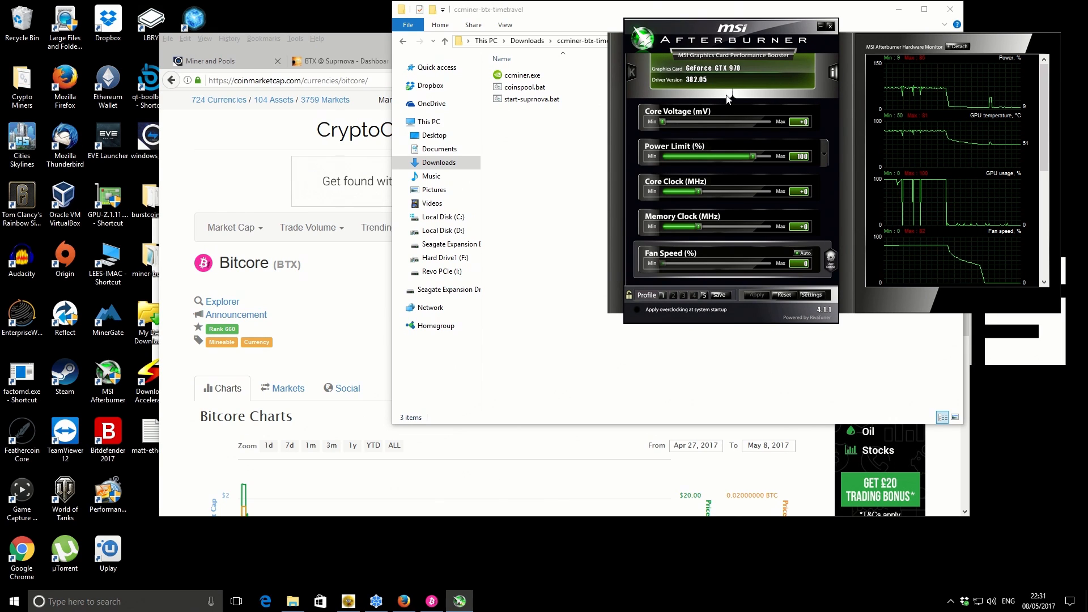
{"action": "mouse_move", "coordinate": [556, 157]}
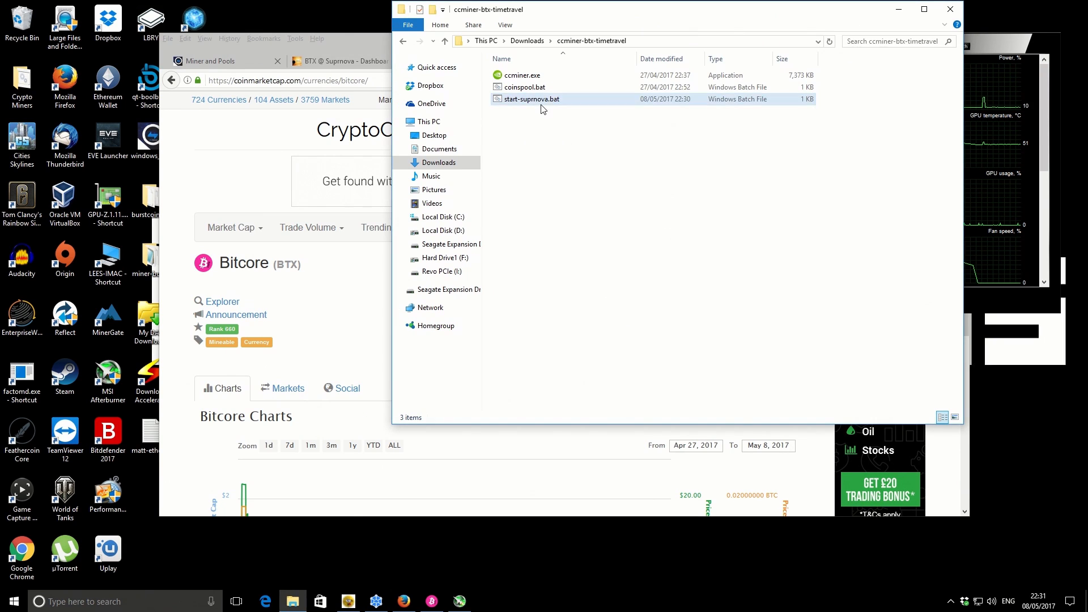
Step: Check the Suprnova BTX dashboard: riskyfire.worker10 at 1,227.60 hashrate, 0.0548 BTX confirmed
{"action": "left_click", "coordinate": [531, 99]}
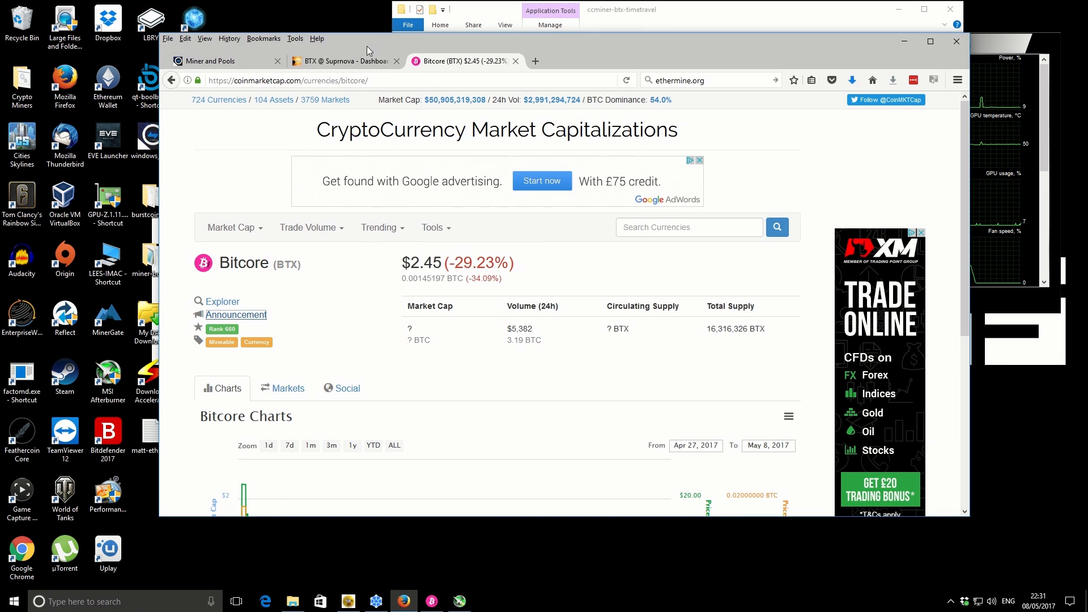
{"action": "left_click", "coordinate": [343, 62]}
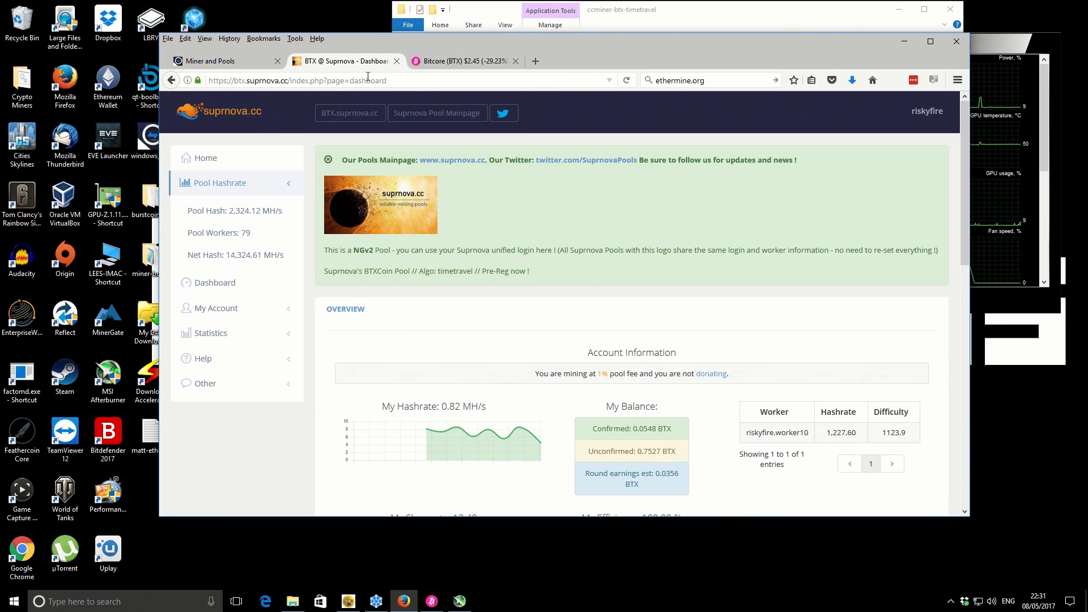
{"action": "scroll", "scroll_direction": "down", "scroll_amount": 3}
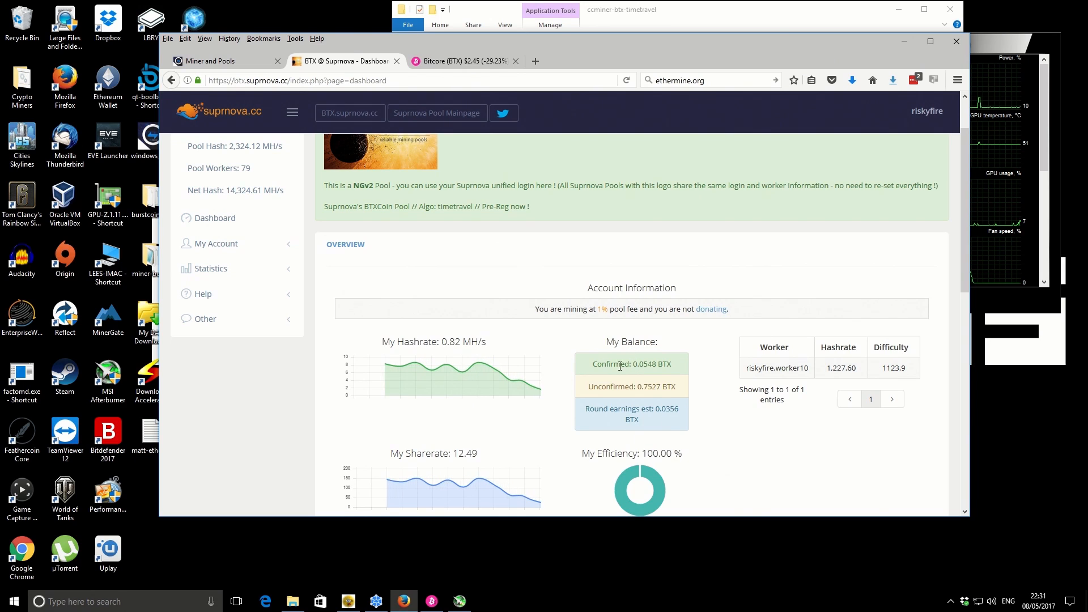
{"action": "scroll", "scroll_direction": "up", "scroll_amount": 3}
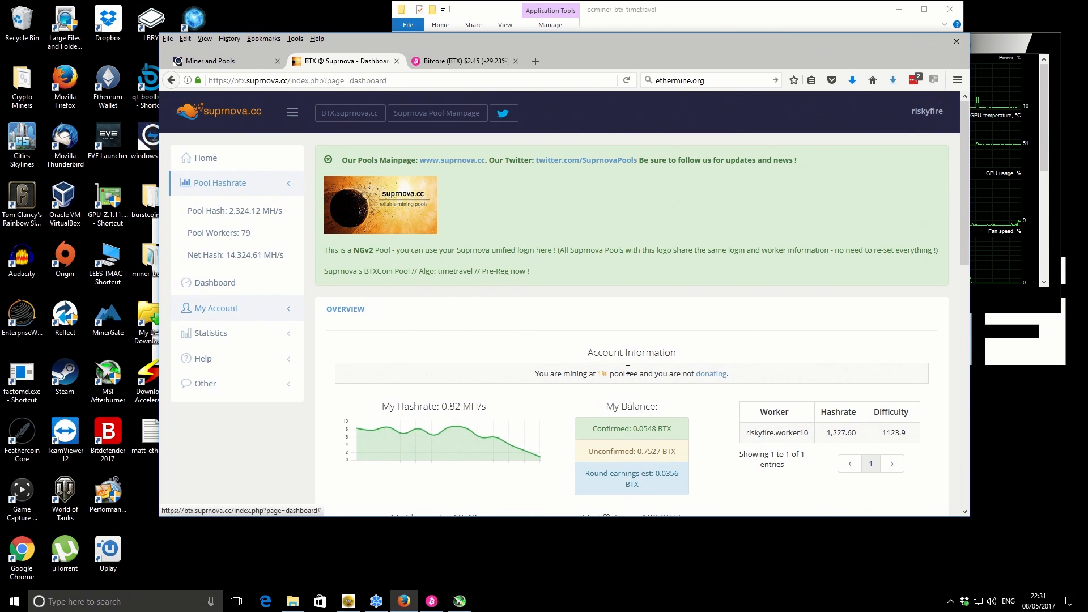
{"action": "mouse_move", "coordinate": [599, 360]}
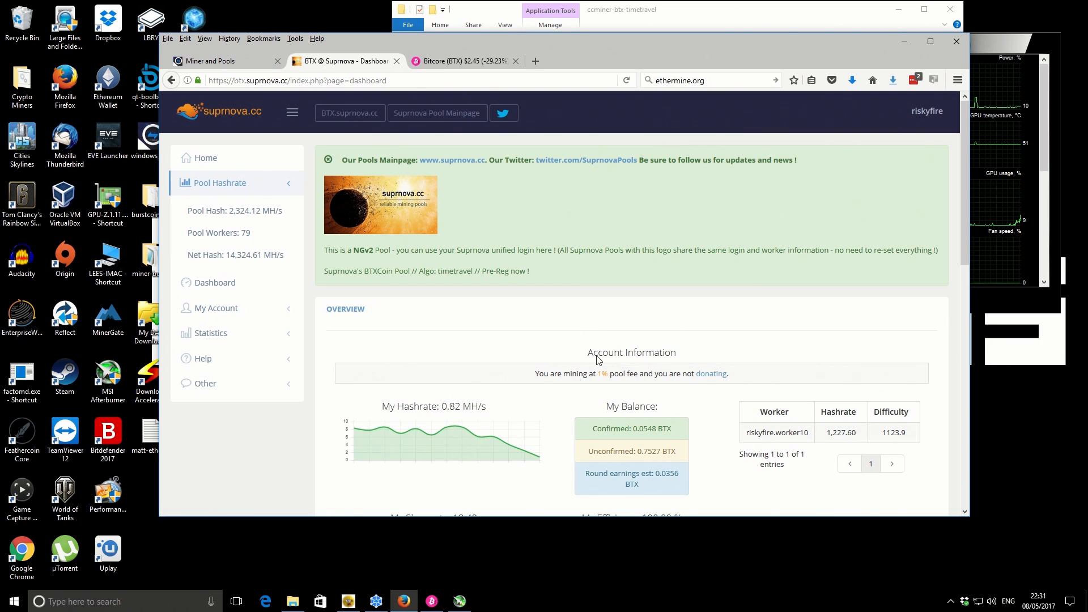
{"action": "mouse_move", "coordinate": [647, 451]}
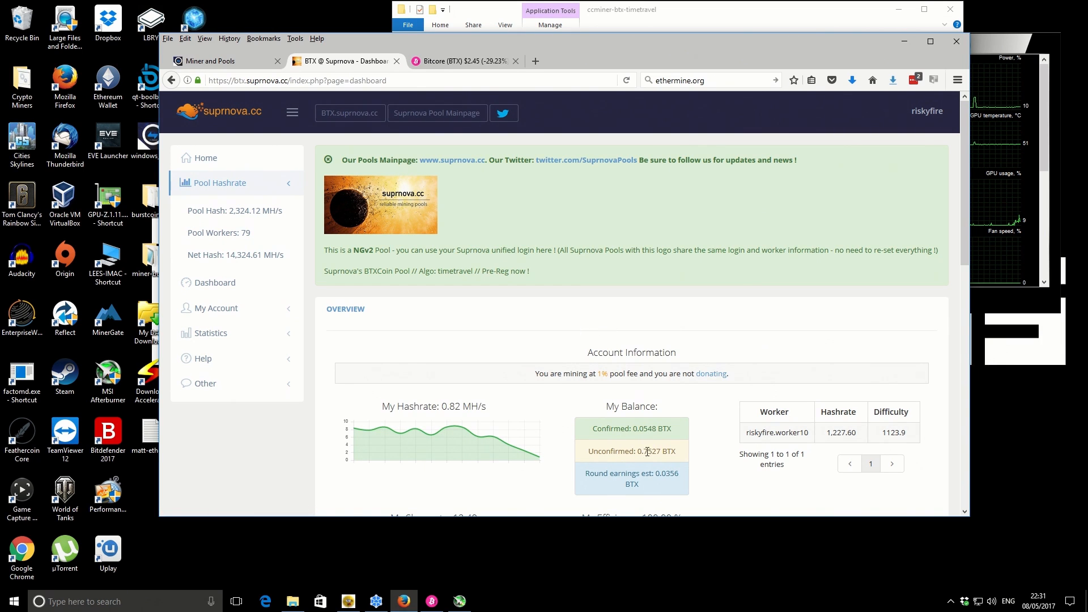
{"action": "mouse_move", "coordinate": [652, 439]}
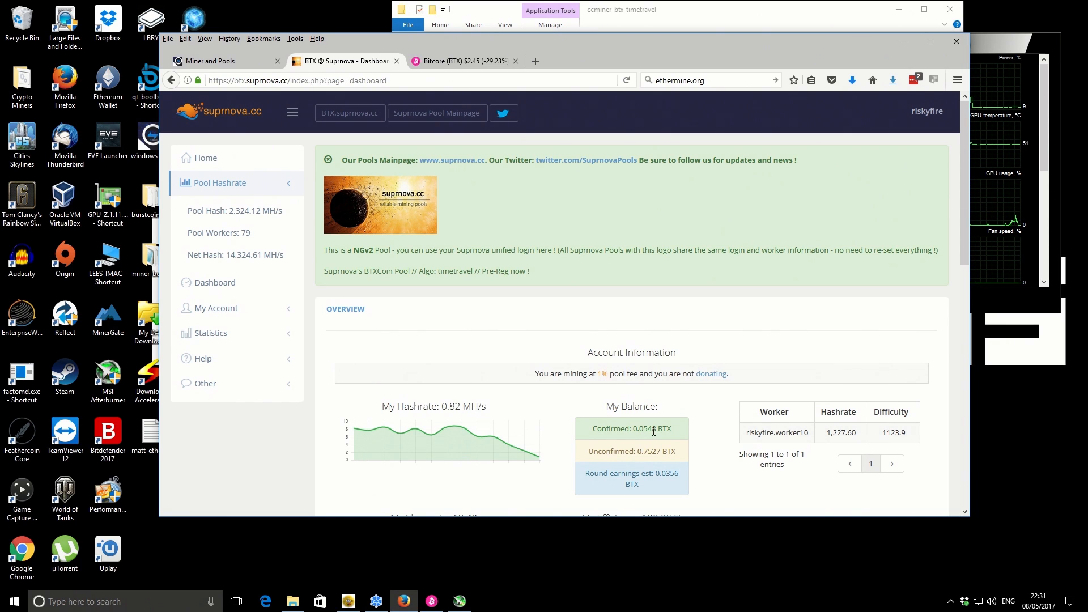
{"action": "mouse_move", "coordinate": [491, 155]}
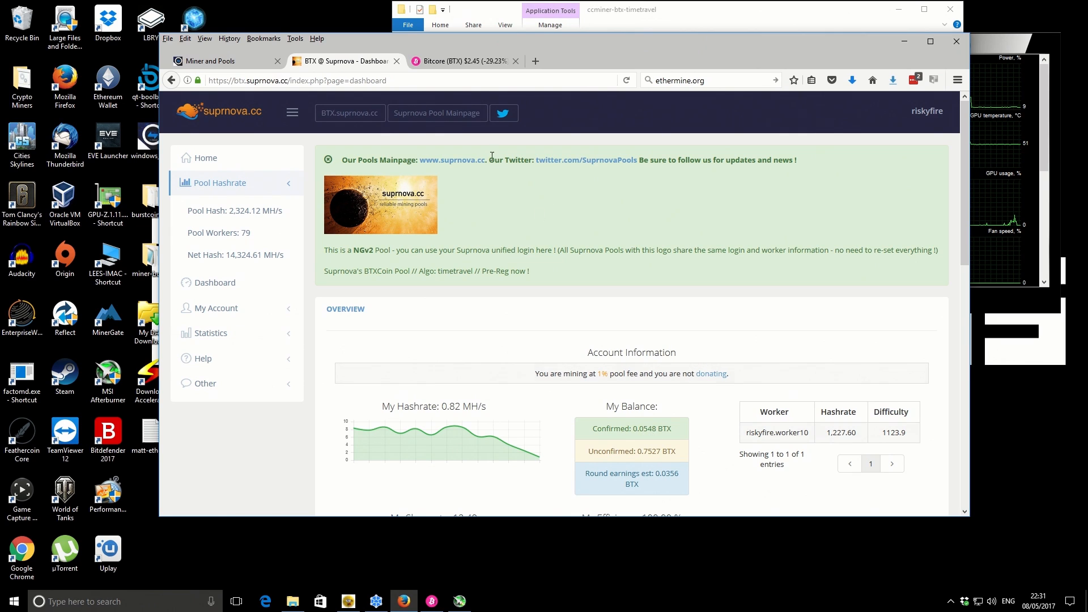
{"action": "mouse_move", "coordinate": [505, 517]}
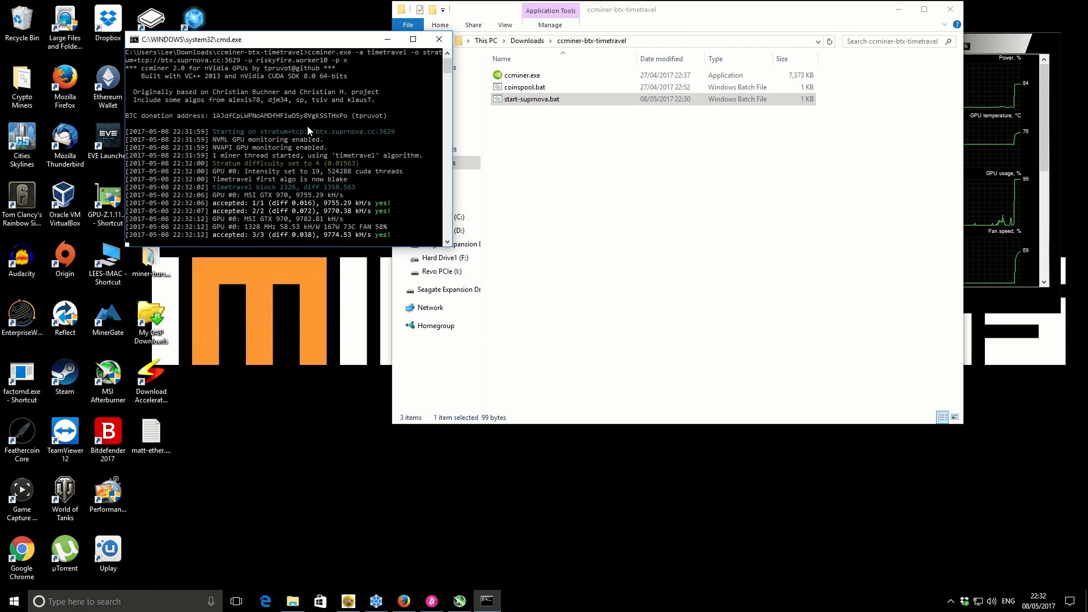
{"action": "mouse_move", "coordinate": [250, 227]}
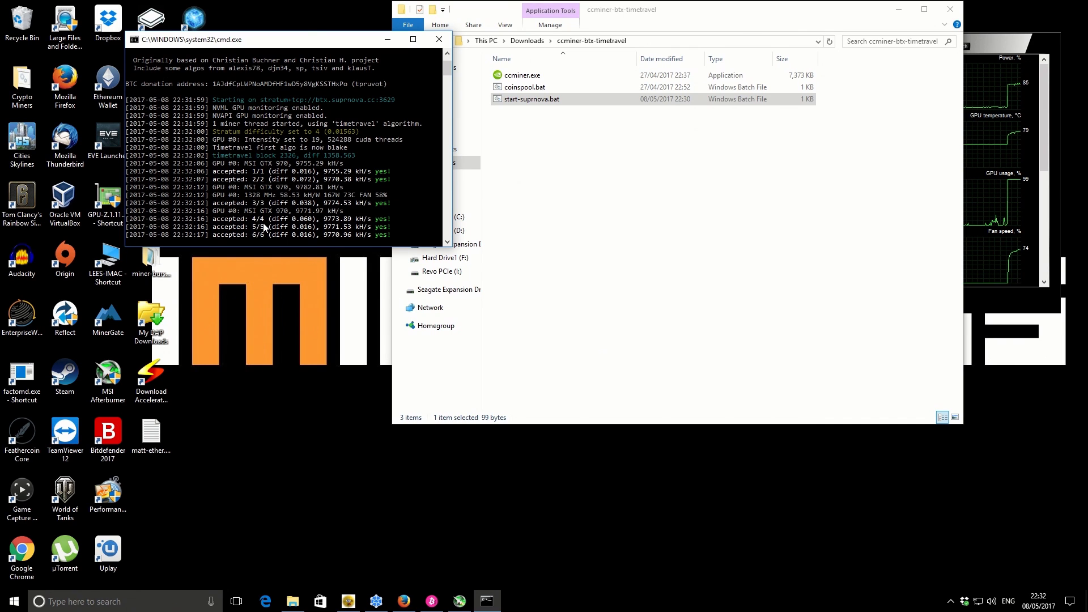
{"action": "mouse_move", "coordinate": [340, 240]}
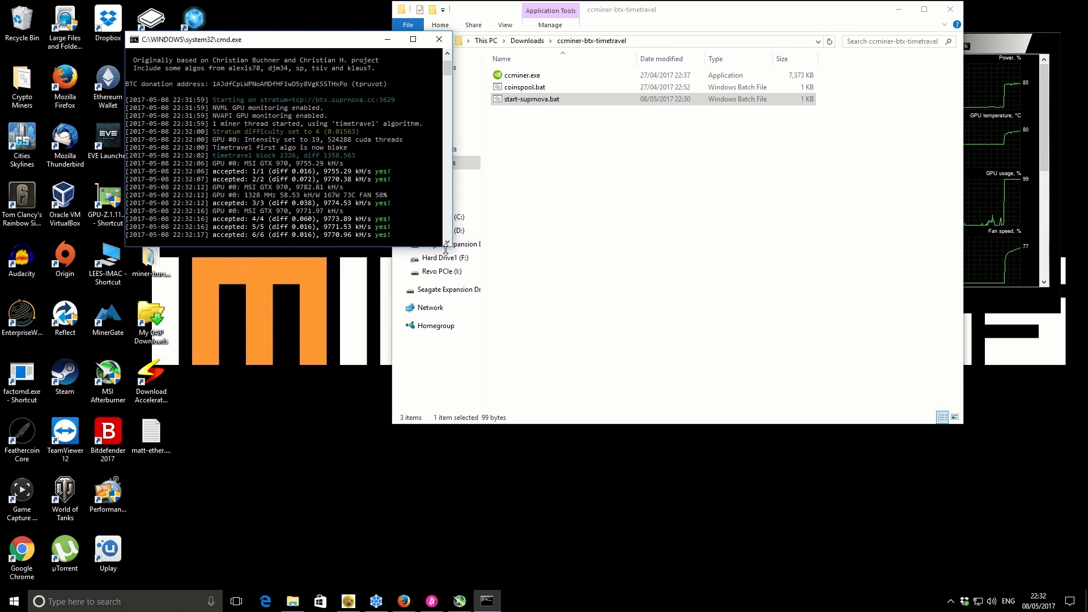
{"action": "mouse_move", "coordinate": [413, 560]}
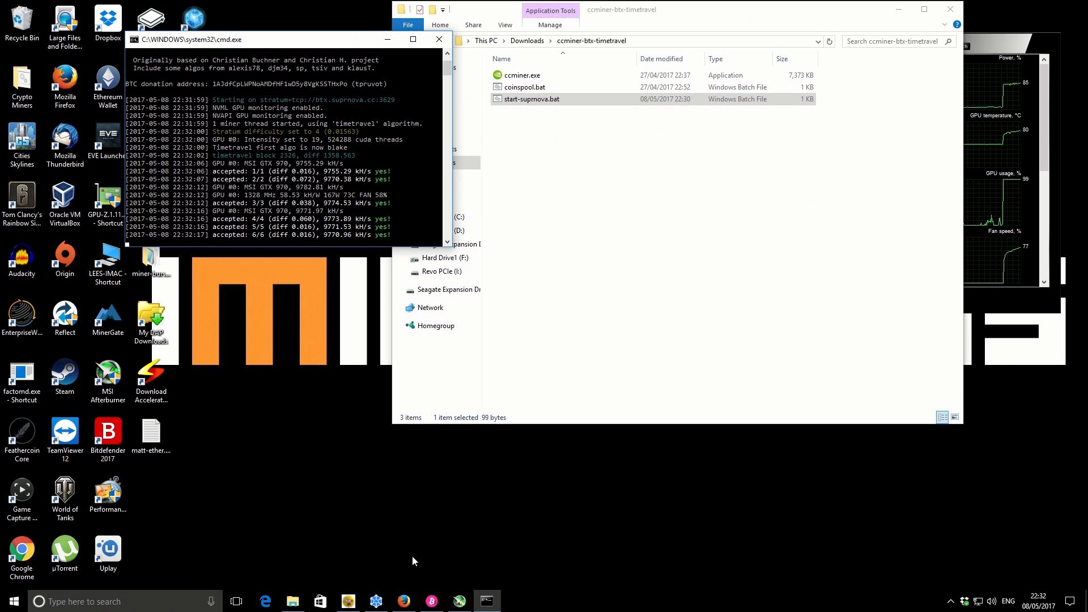
Step: Bring Firefox forward to see riskyfire.worker10's updated 1,118.48 hashrate on Suprnova
{"action": "left_click", "coordinate": [402, 601]}
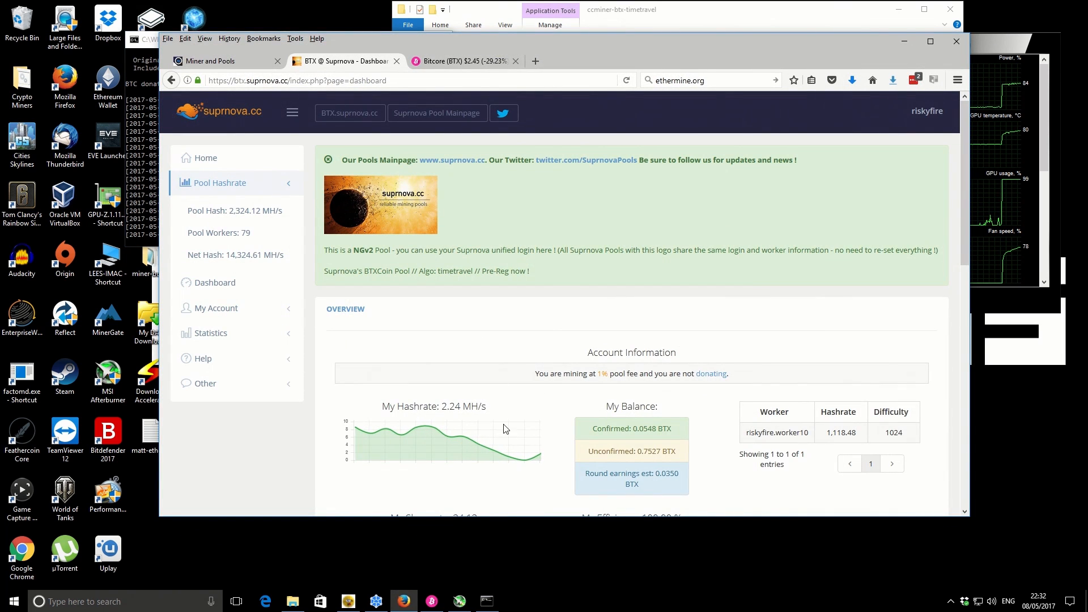
{"action": "mouse_move", "coordinate": [565, 422]}
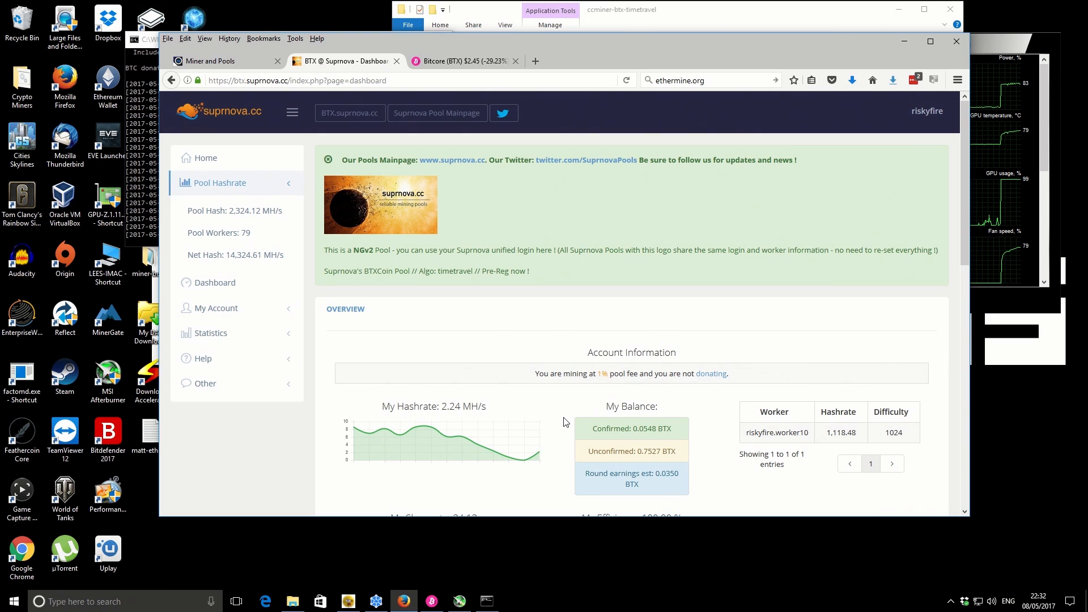